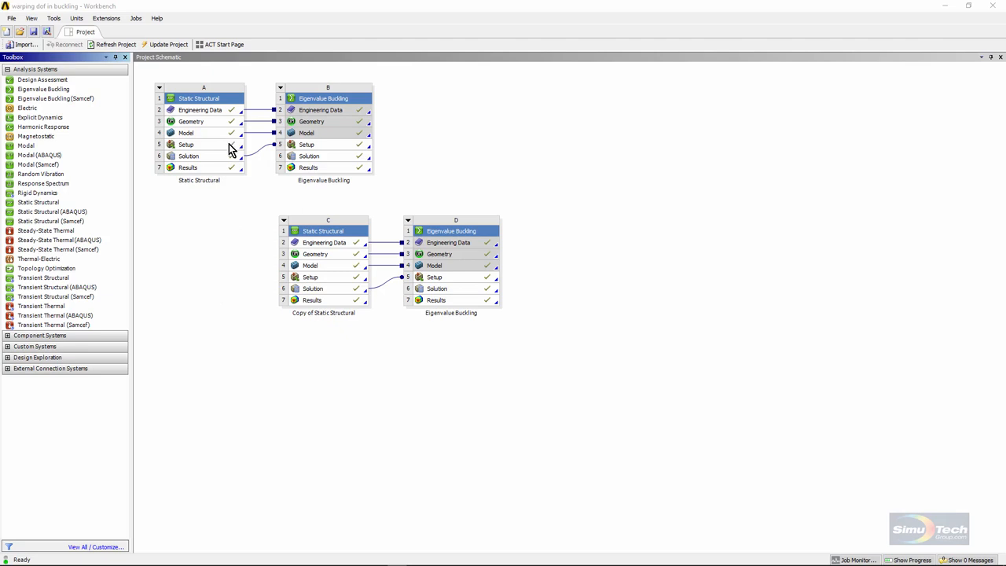
pyautogui.moveTo(242, 137)
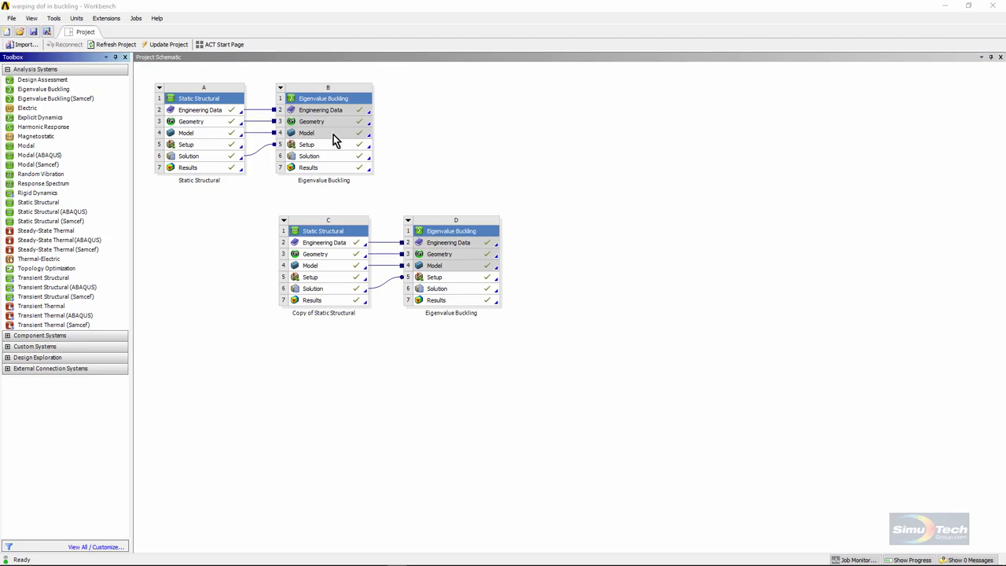
pyautogui.moveTo(312, 199)
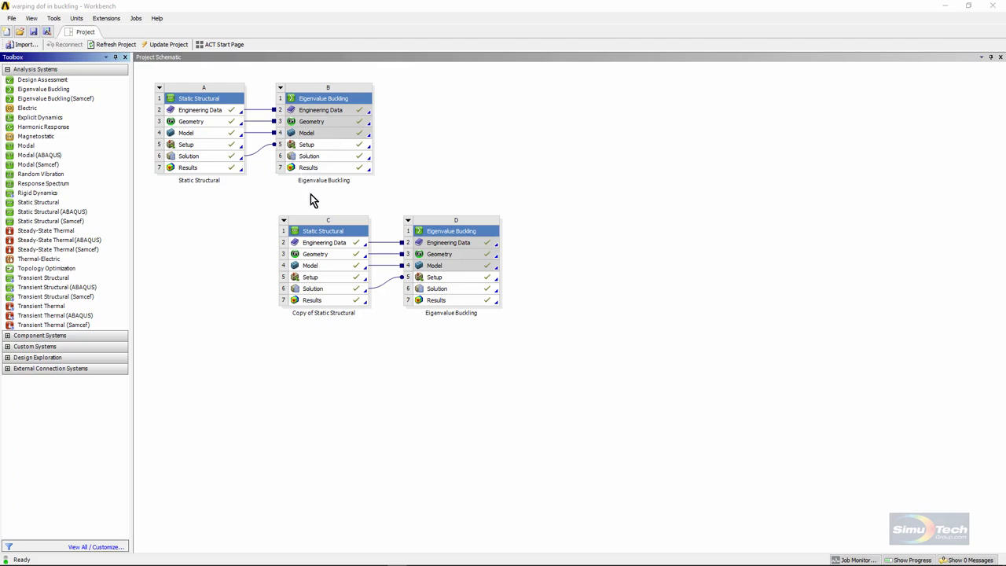
pyautogui.moveTo(232, 156)
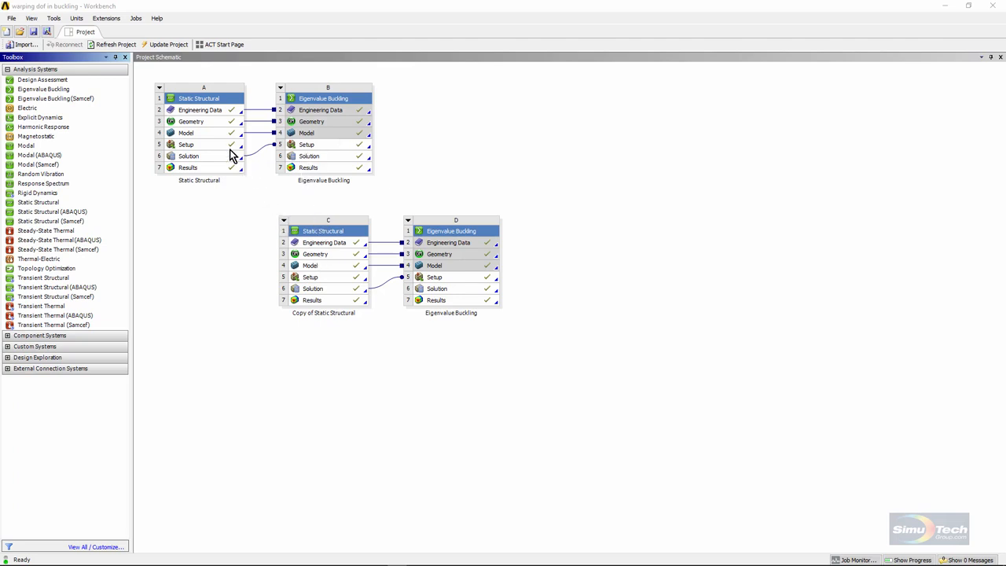
pyautogui.moveTo(343, 273)
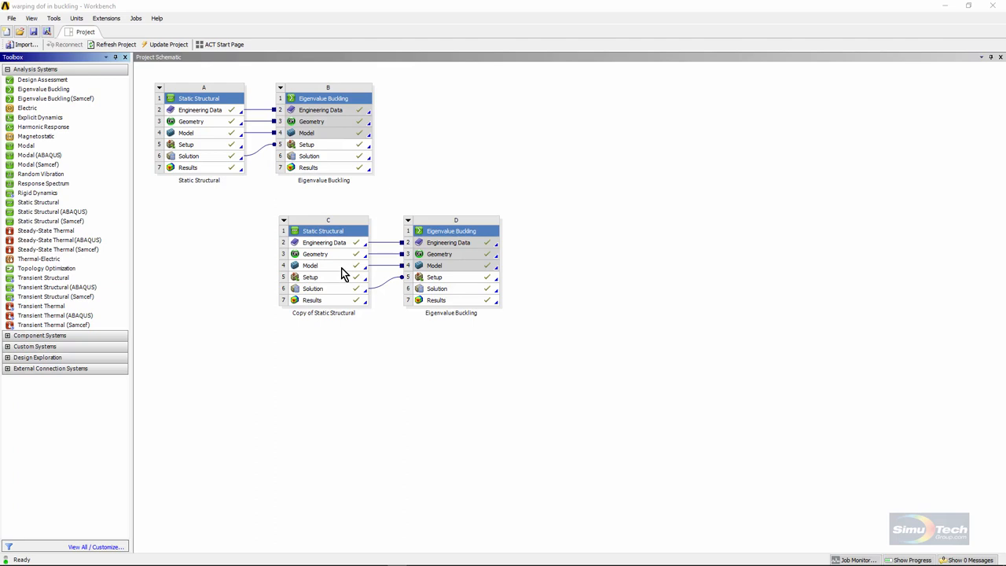
pyautogui.moveTo(470, 279)
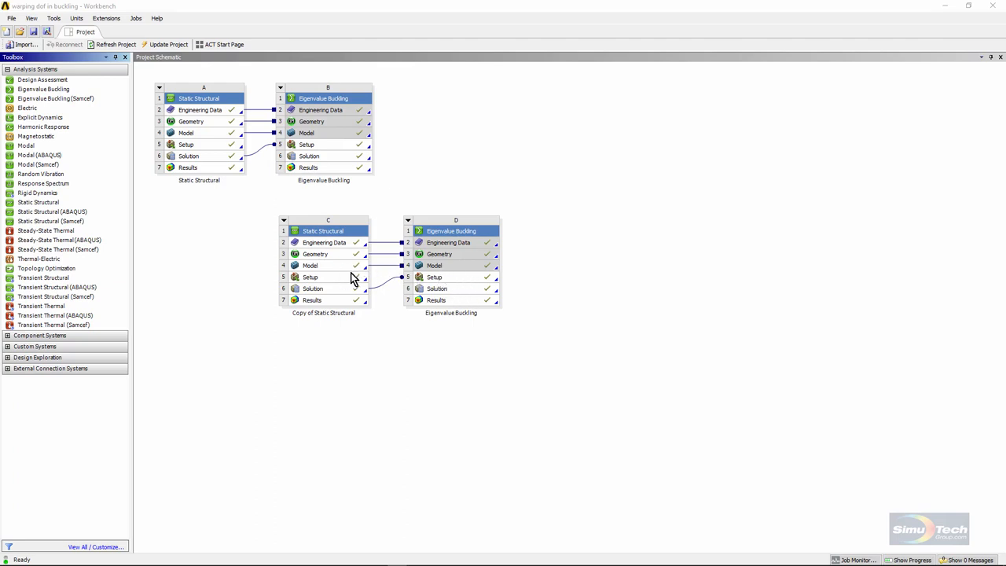
pyautogui.moveTo(437, 277)
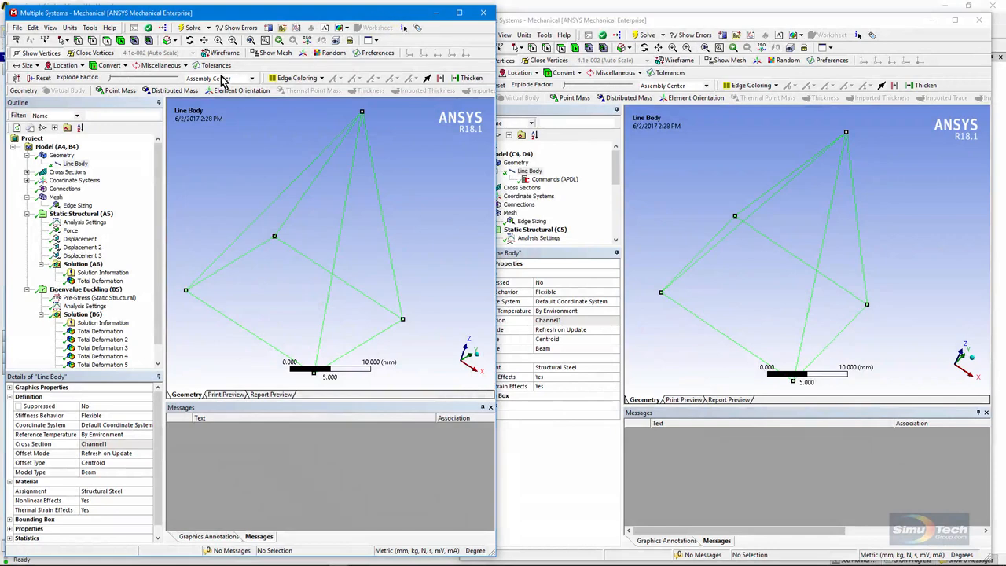
# Step: Select the pyramid's Line Body to see its Channel1 section, structural steel and beam model
pyautogui.click(66, 162)
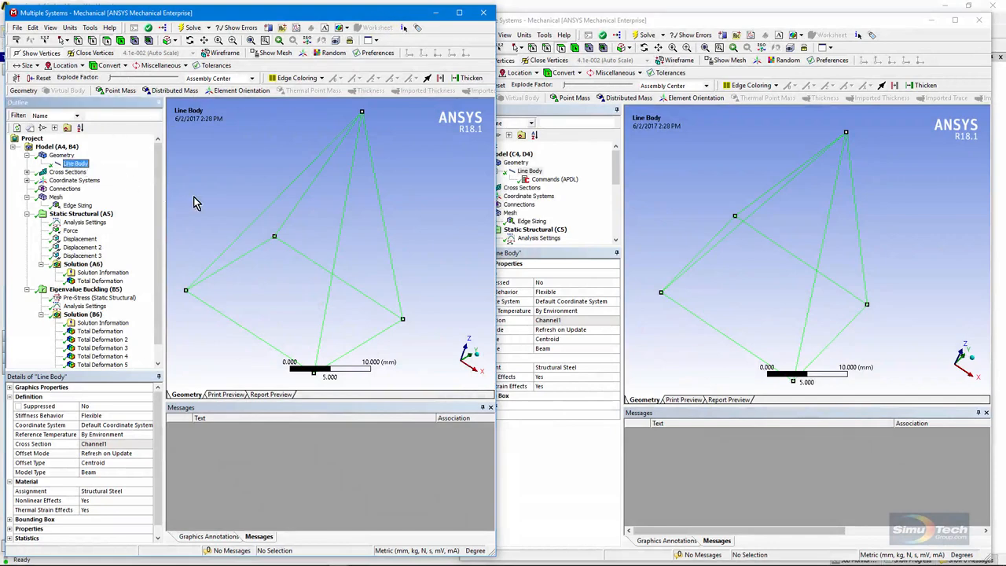
pyautogui.moveTo(267, 170)
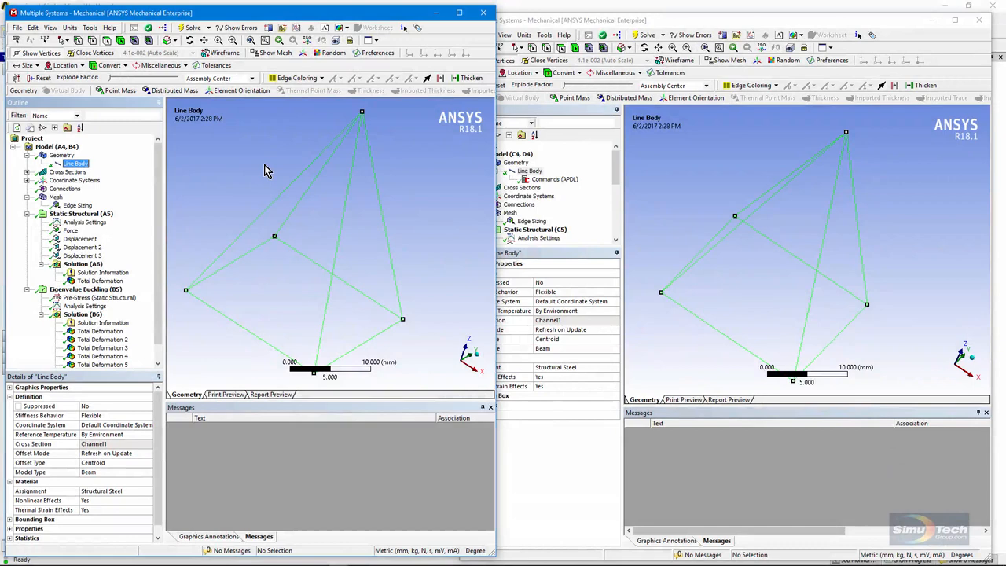
pyautogui.moveTo(361, 115)
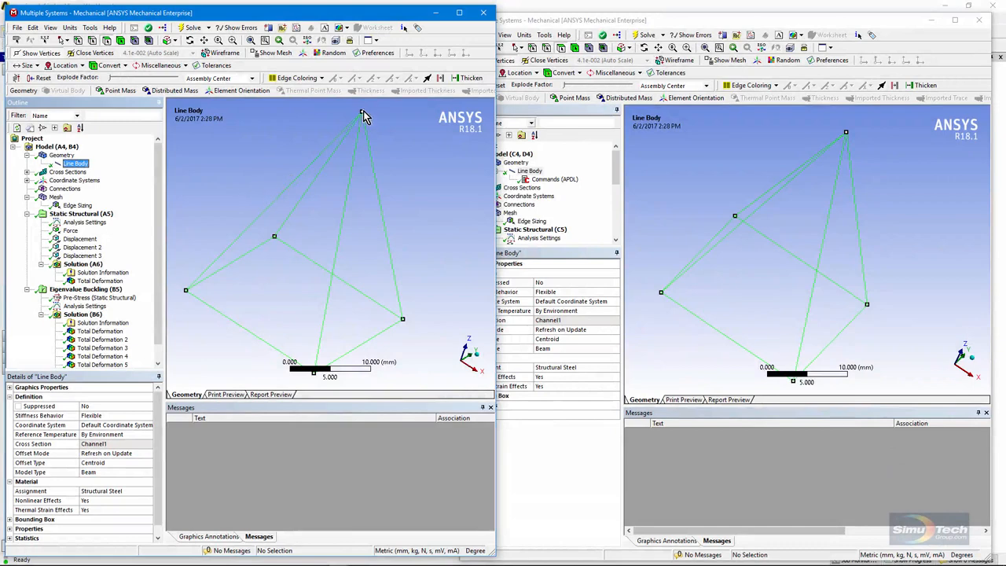
pyautogui.moveTo(411, 246)
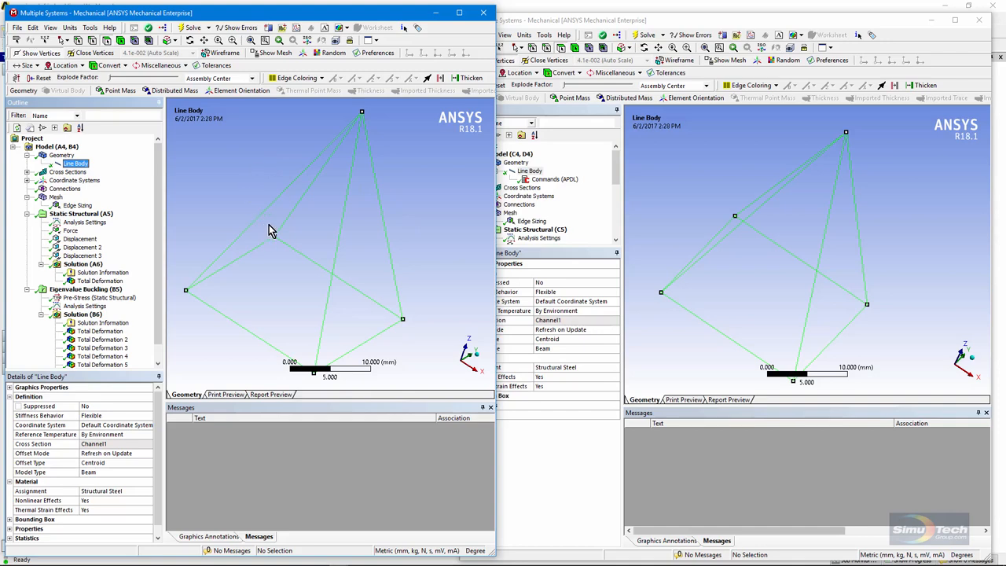
pyautogui.moveTo(368, 126)
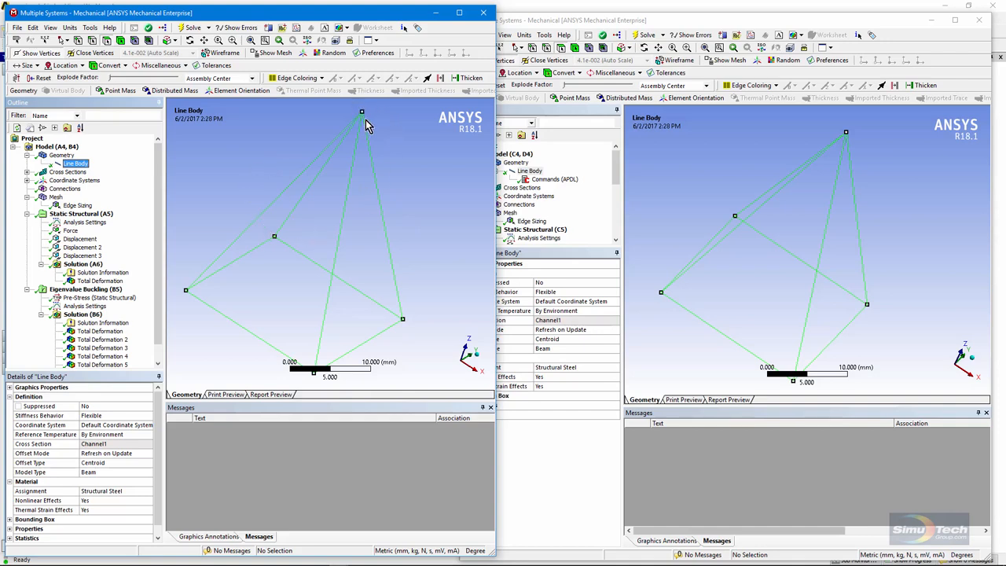
pyautogui.moveTo(286, 245)
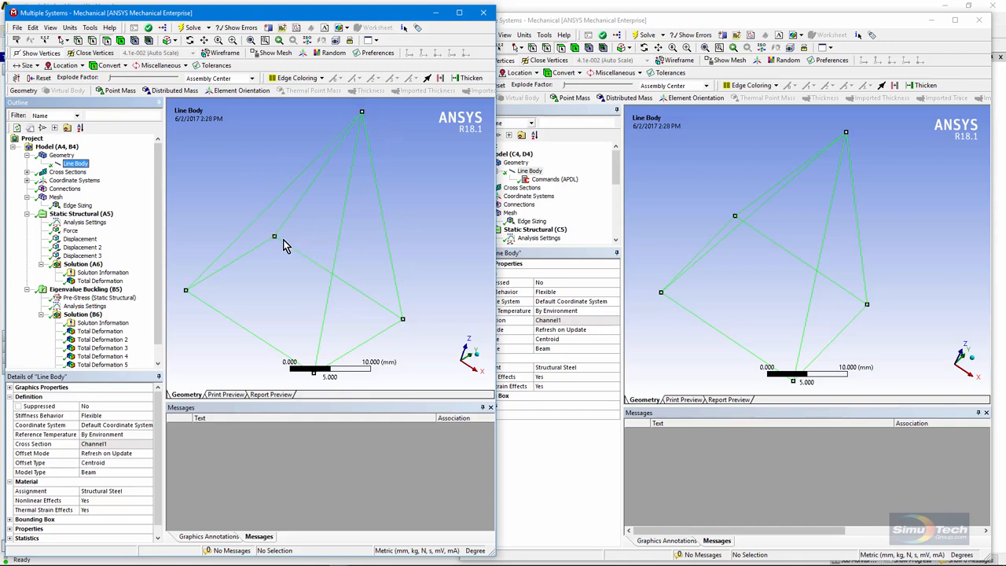
pyautogui.moveTo(242, 335)
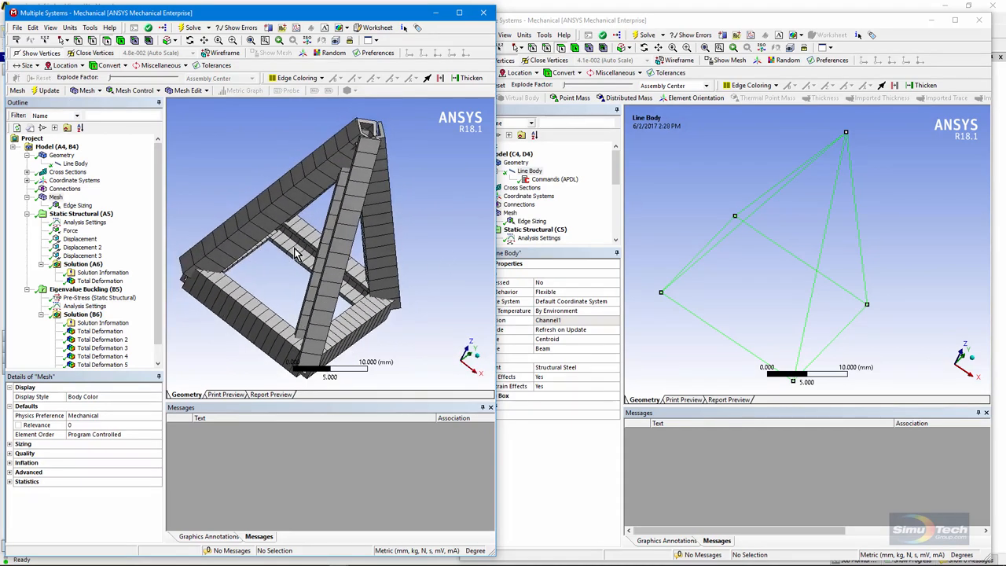
pyautogui.moveTo(304, 229)
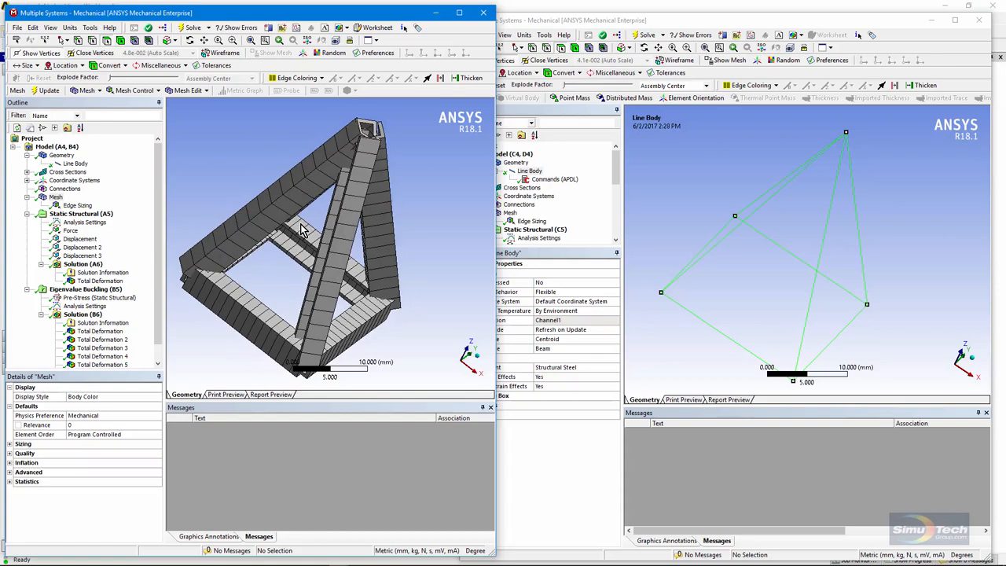
pyautogui.moveTo(311, 230)
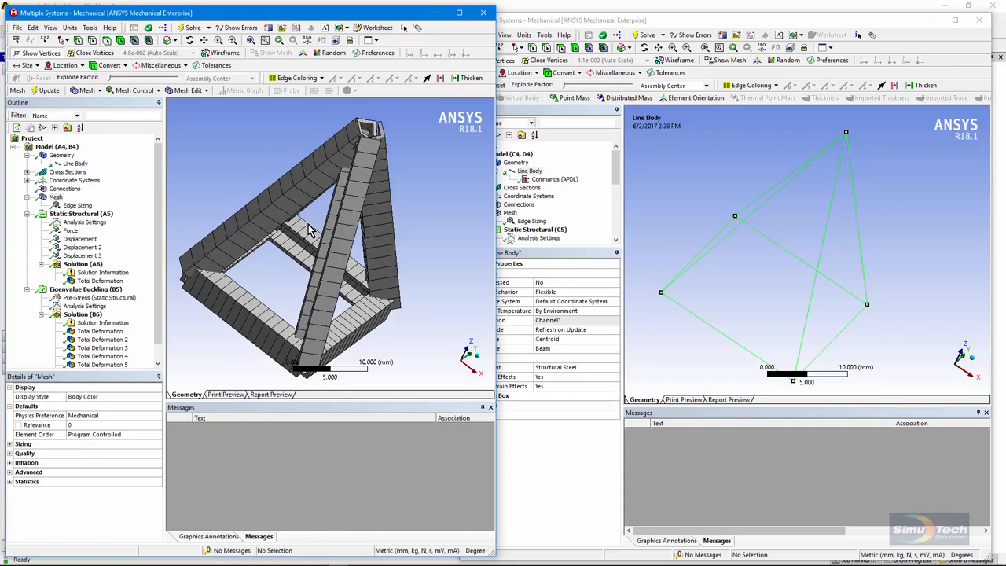
# Step: Orbit the meshed pyramid, then show the 100 N force and three displacement supports
pyautogui.moveTo(315, 236); pyautogui.dragTo(339, 197)
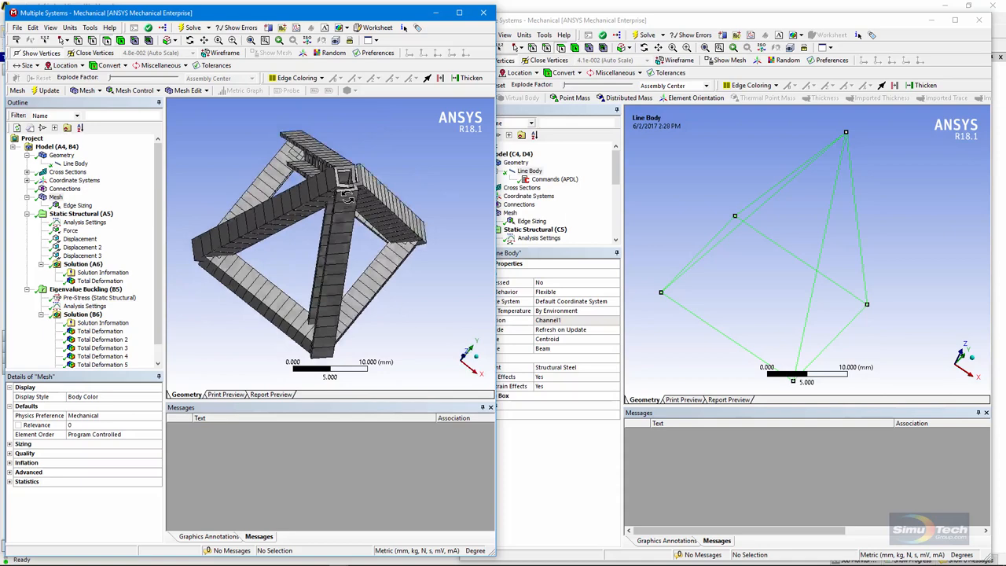
pyautogui.click(81, 213)
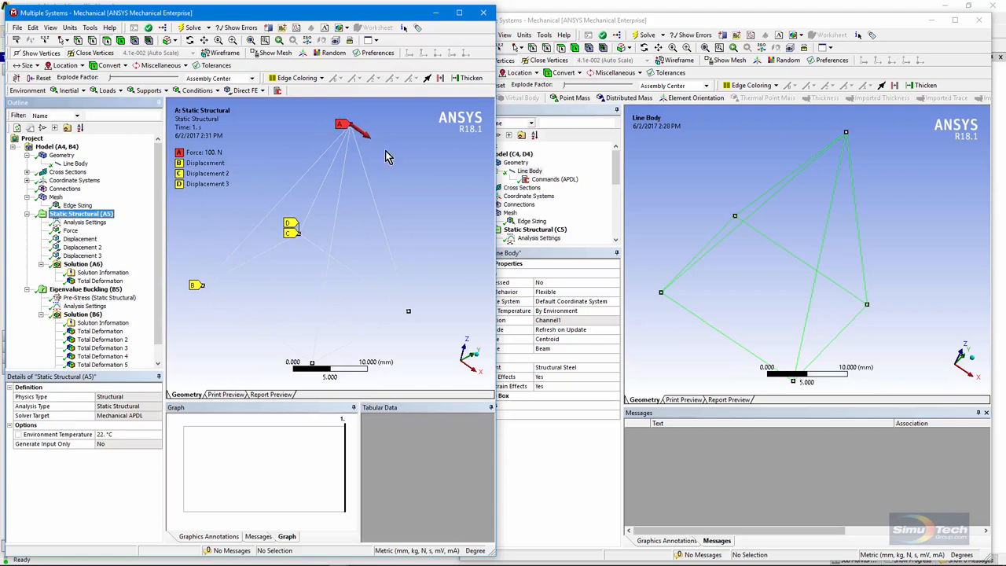
pyautogui.moveTo(383, 288)
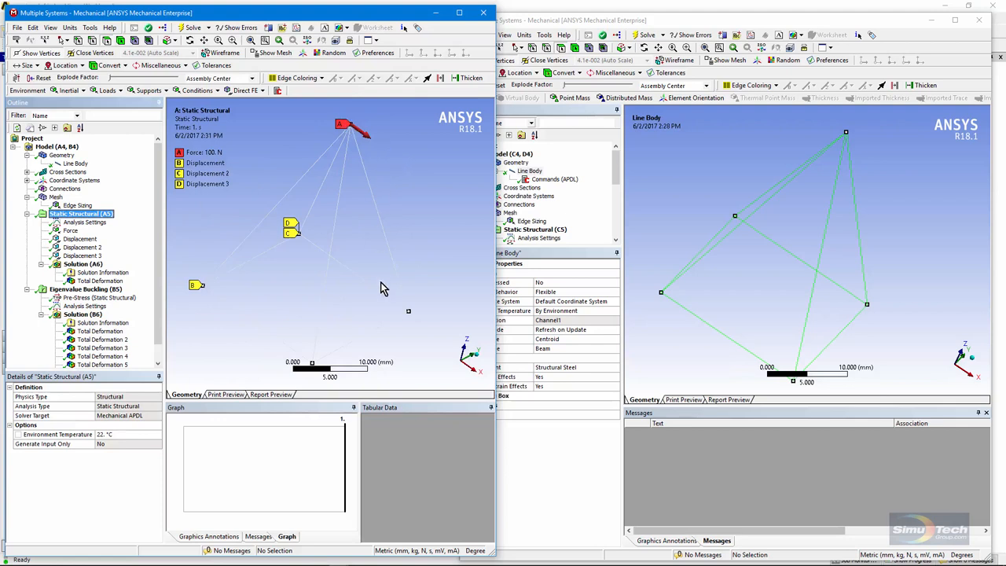
pyautogui.moveTo(211, 311)
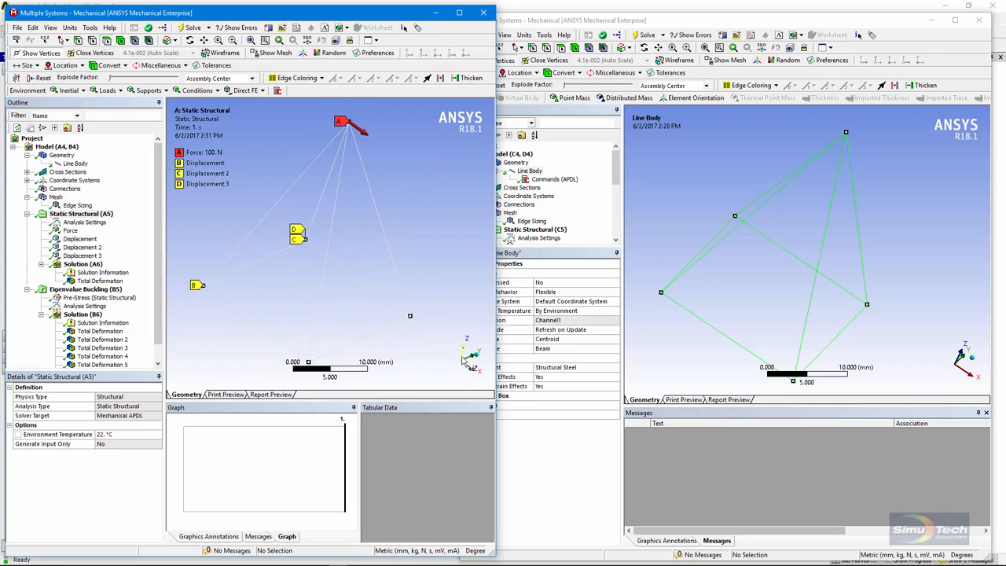
pyautogui.moveTo(424, 366)
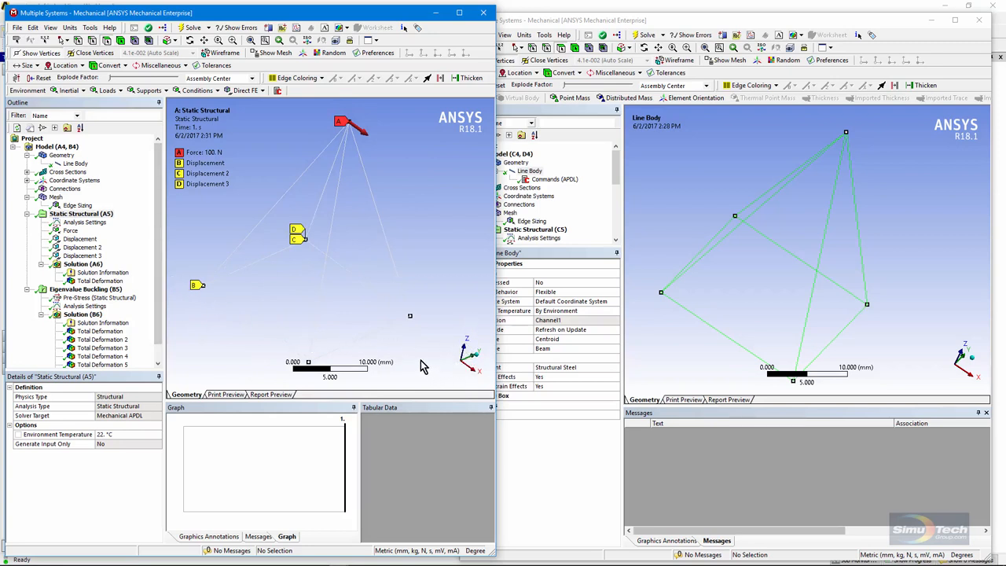
pyautogui.moveTo(456, 371)
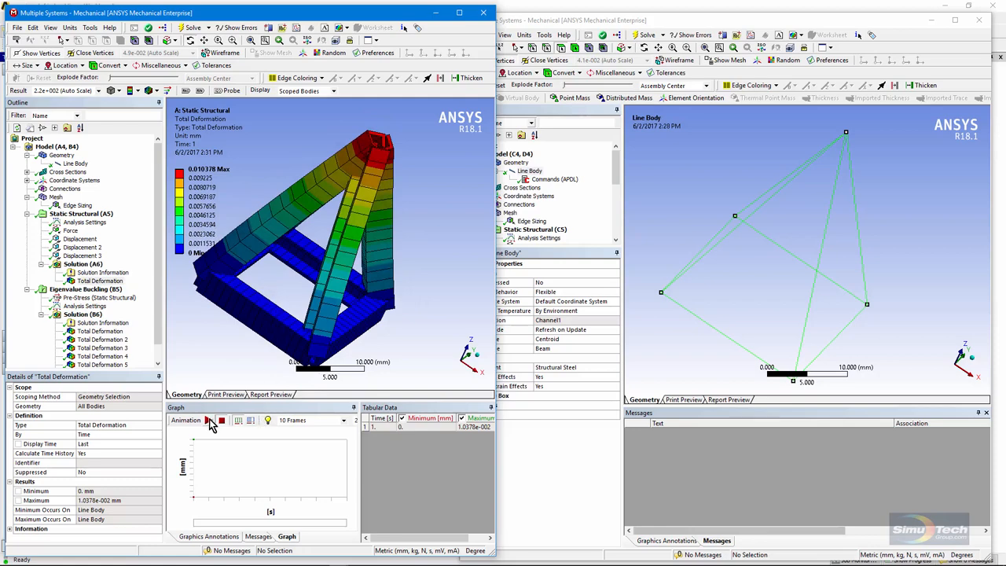
# Step: Animate the static total deformation and stop on the 0.0104 mm maximum shape
pyautogui.click(209, 420)
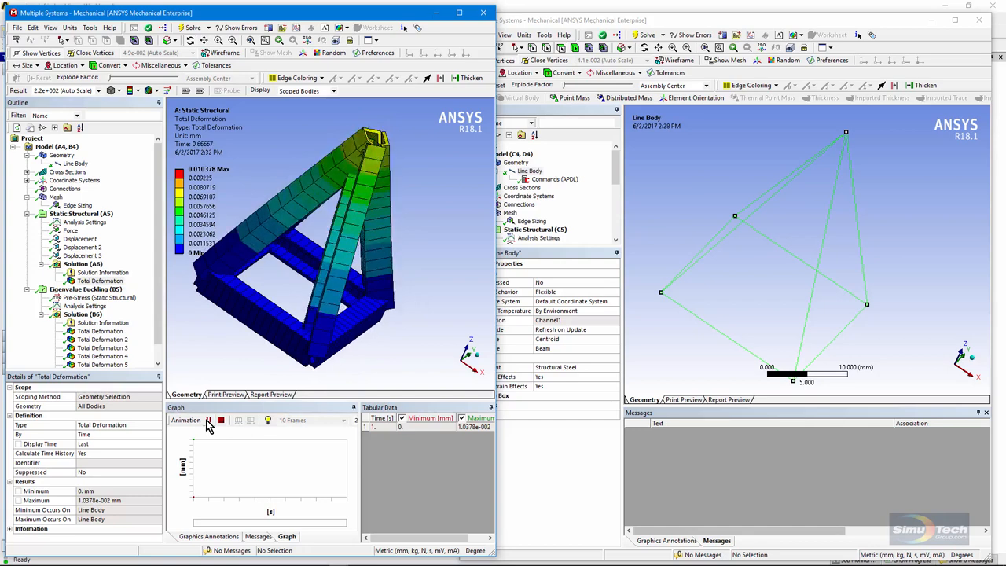
pyautogui.click(209, 421)
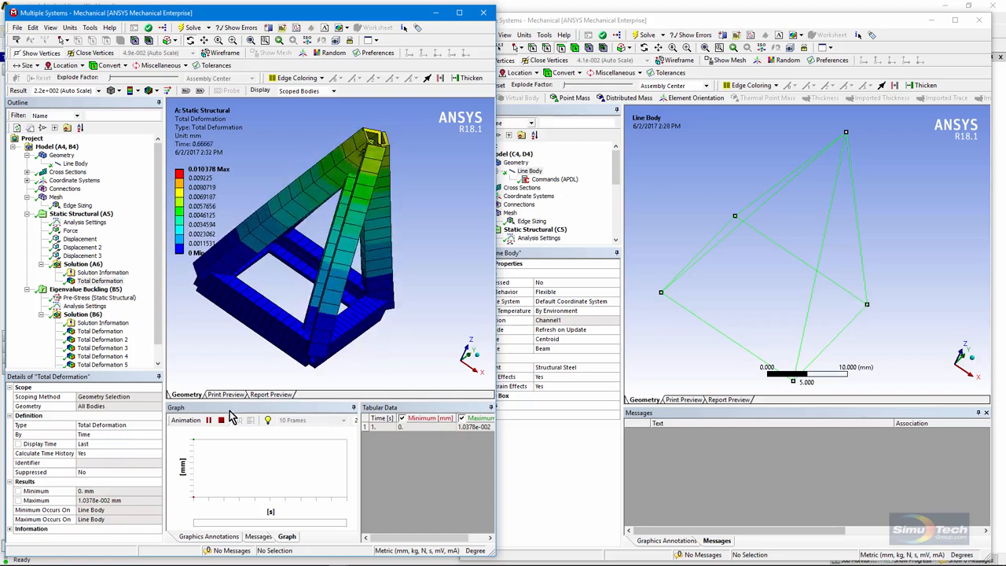
pyautogui.click(209, 420)
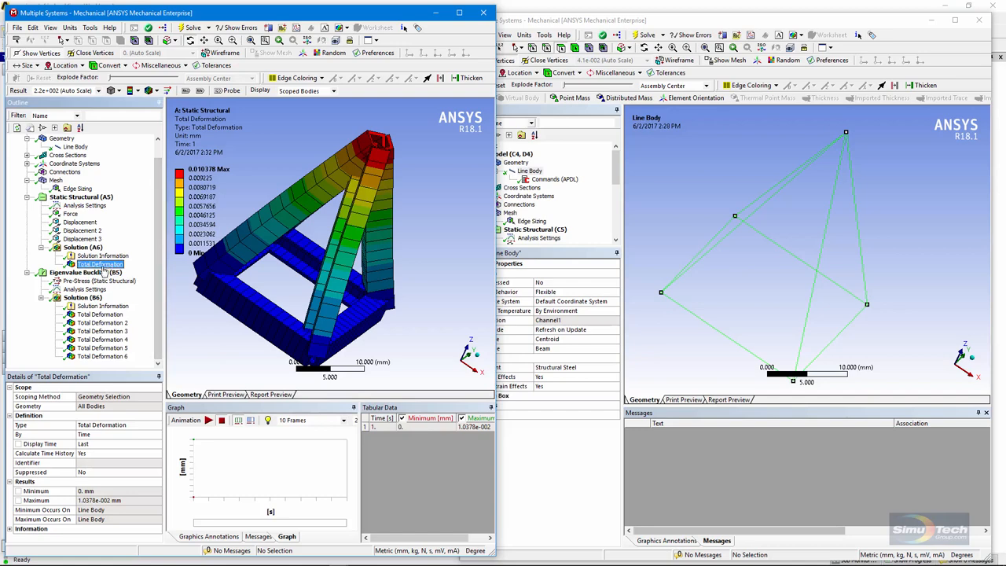
# Step: Review buckling settings (6 modes, direct solver), solver output, and the 100 N X-force
pyautogui.click(84, 289)
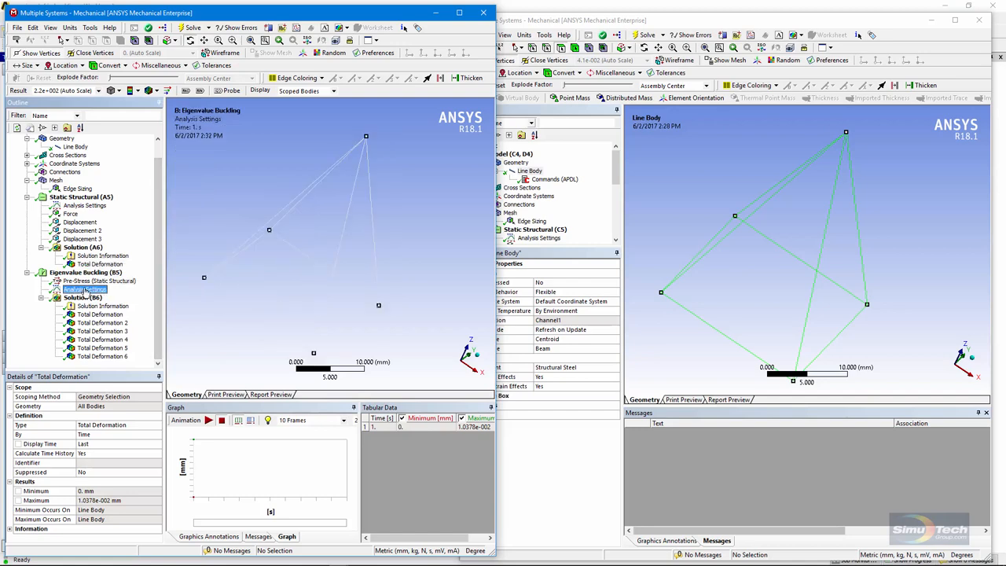
pyautogui.click(84, 289)
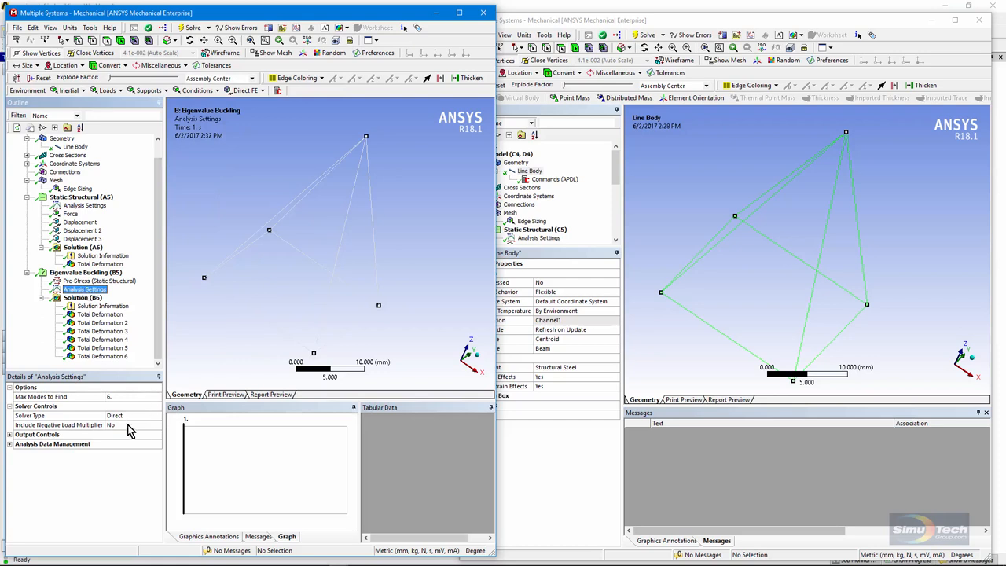
pyautogui.moveTo(142, 424)
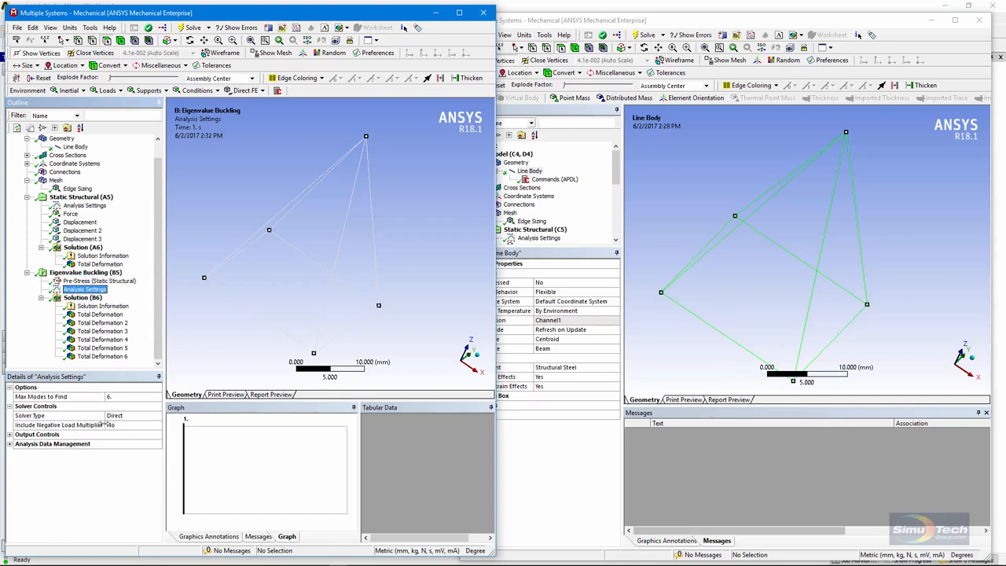
pyautogui.moveTo(130, 321)
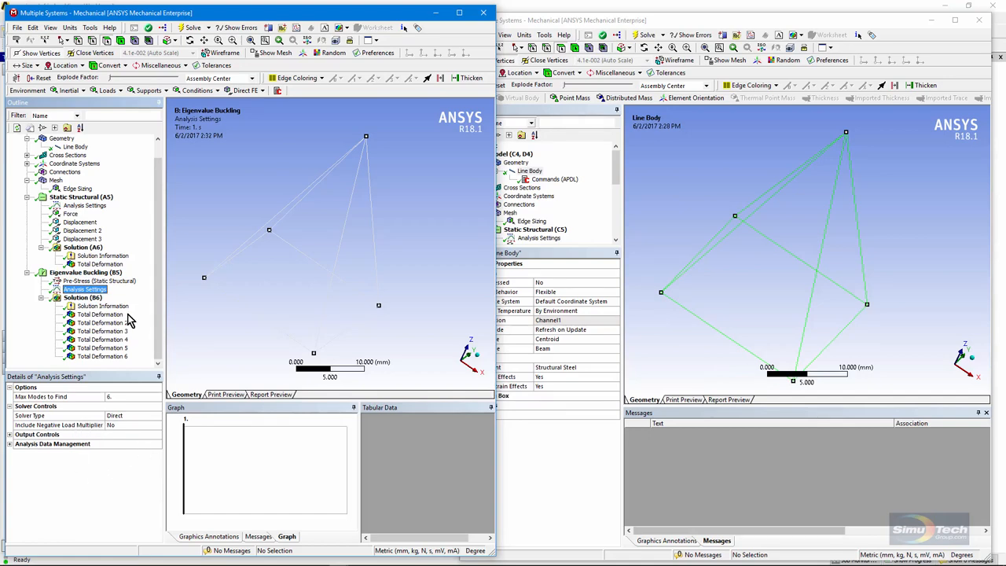
pyautogui.click(102, 305)
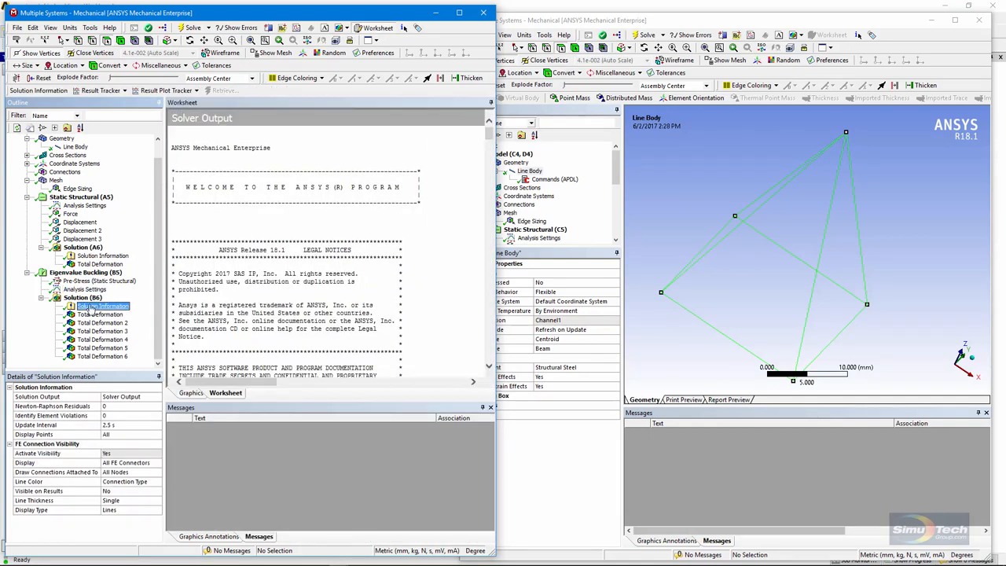
pyautogui.click(81, 297)
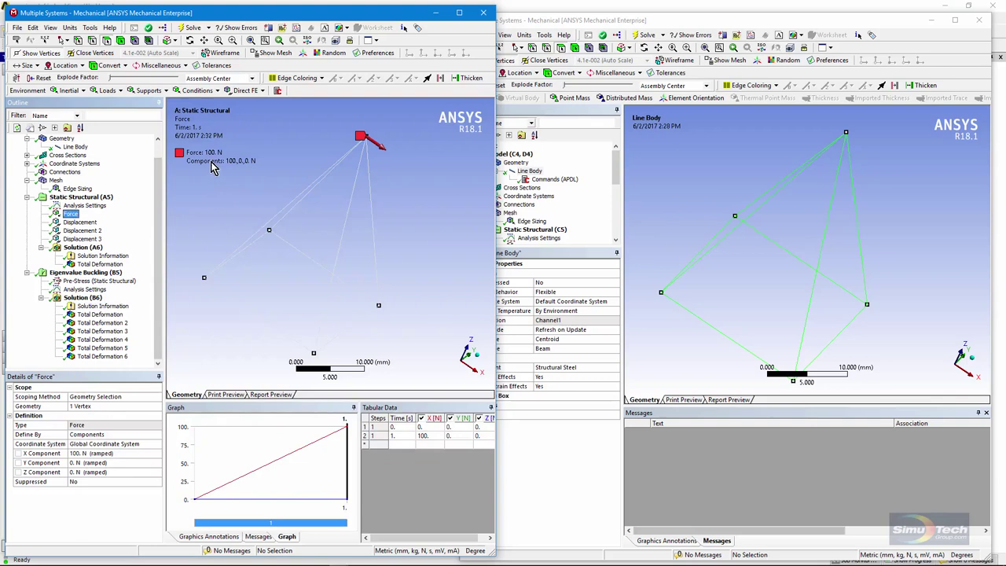
# Step: Show Solution (B6) load multipliers for six modes, from 48.506 to 51.062
pyautogui.click(83, 297)
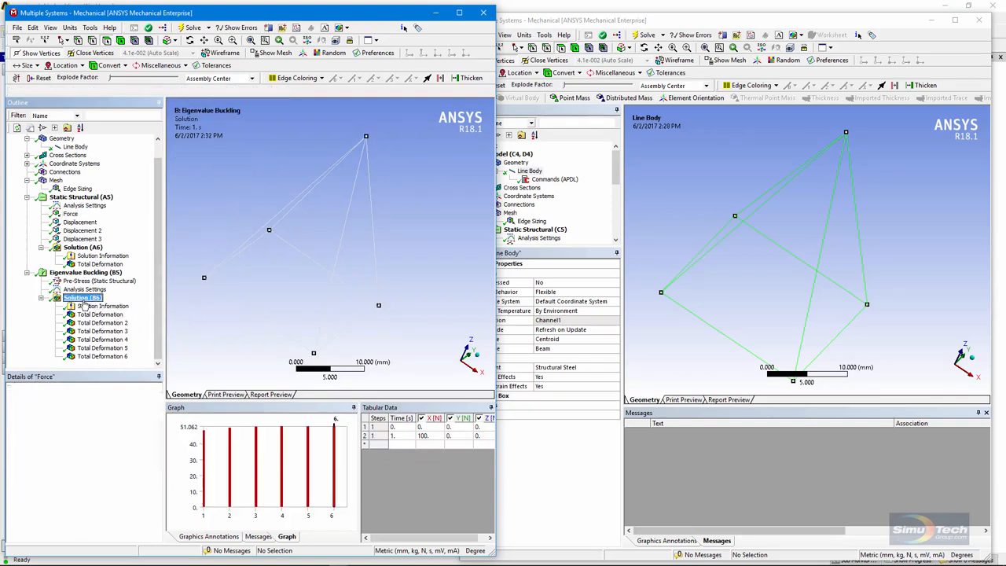
pyautogui.click(78, 298)
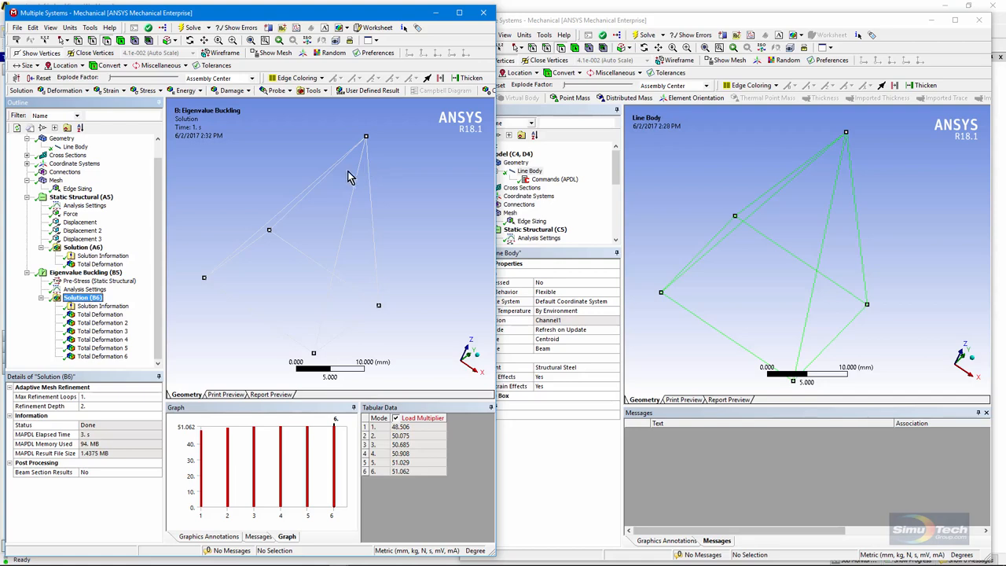
# Step: Display buckling mode shapes 1, 2, 3, 5, then mode 4 (multiplier 50.908)
pyautogui.click(100, 314)
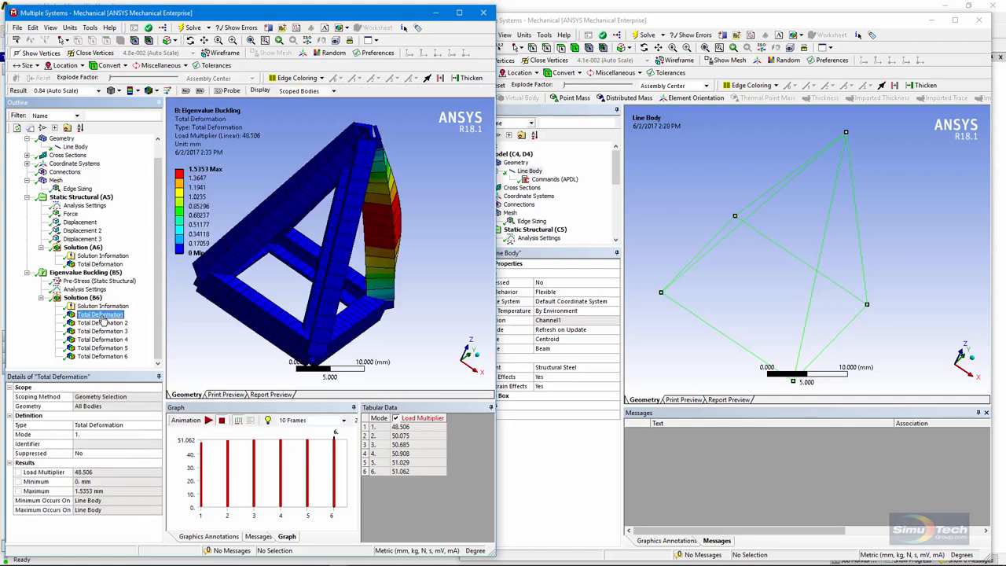
pyautogui.click(95, 322)
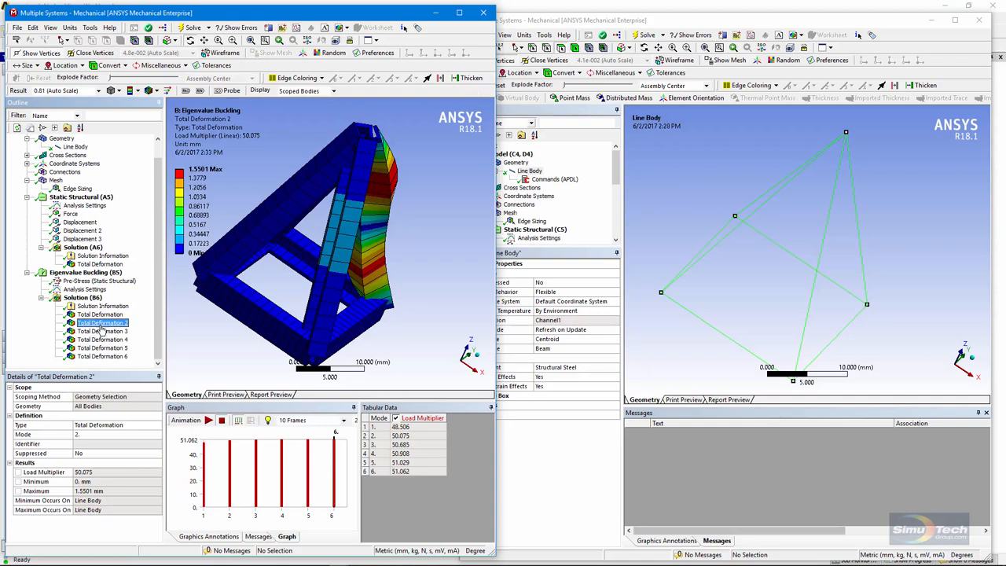
pyautogui.click(102, 340)
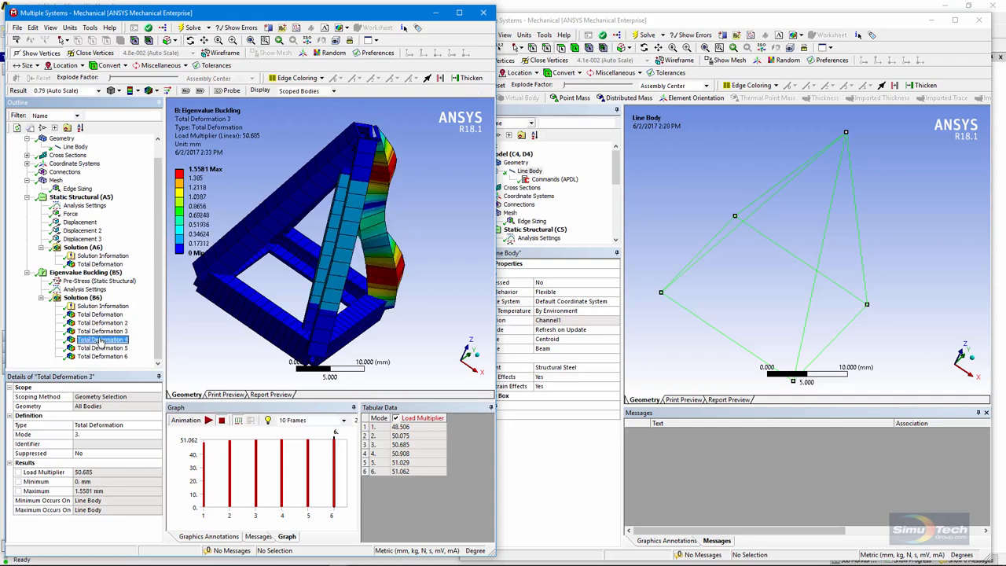
pyautogui.click(102, 361)
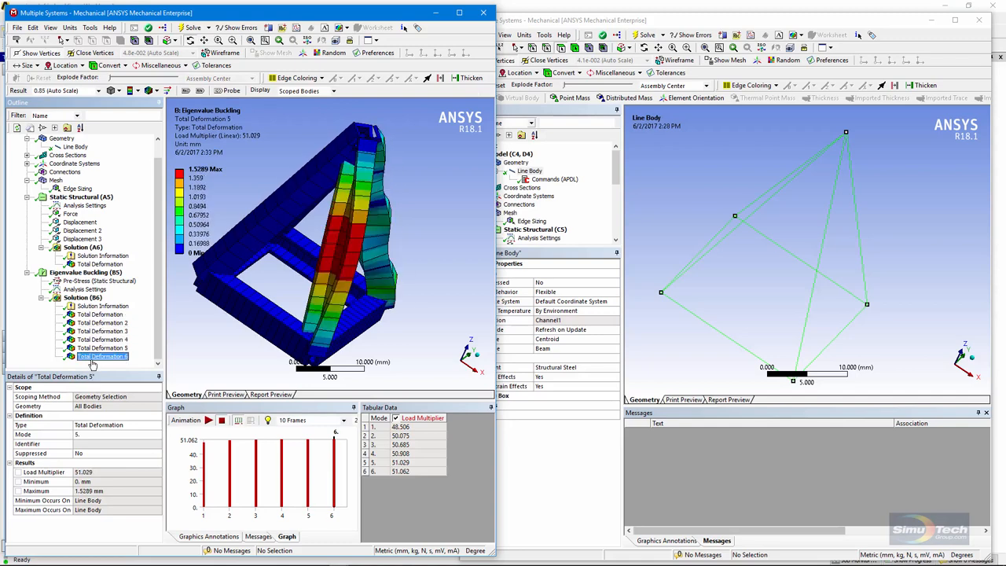
pyautogui.click(102, 339)
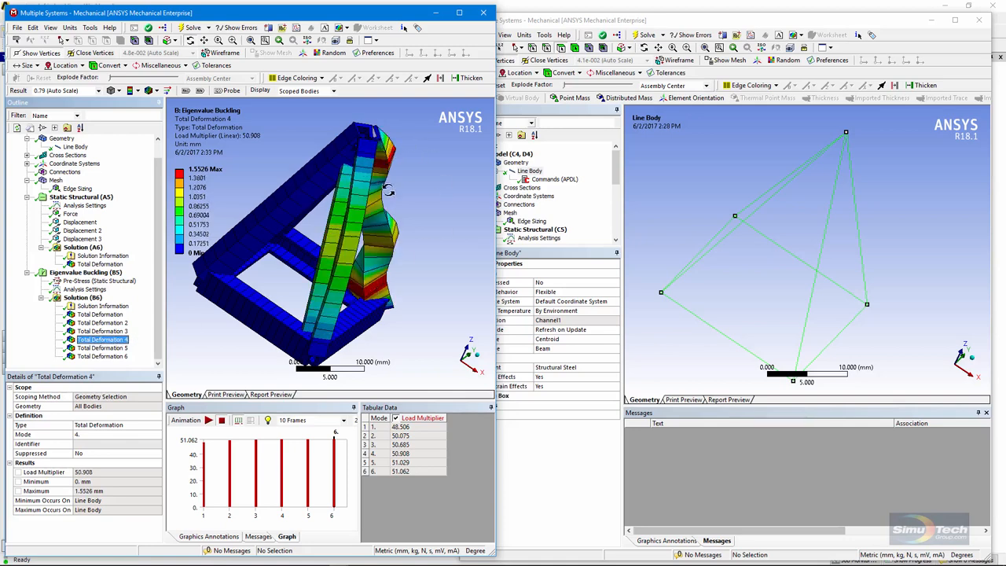
pyautogui.moveTo(132, 331)
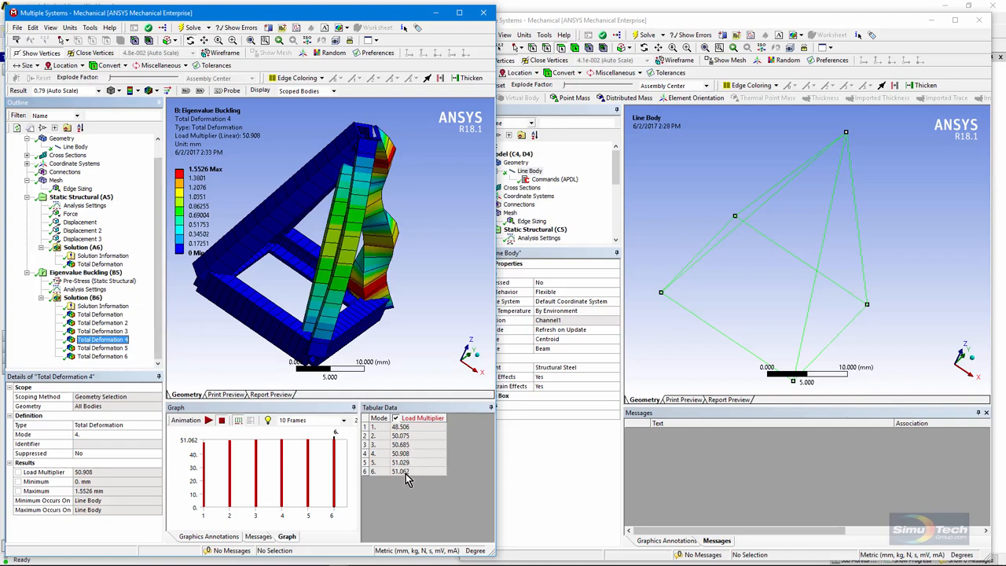
pyautogui.moveTo(399, 462)
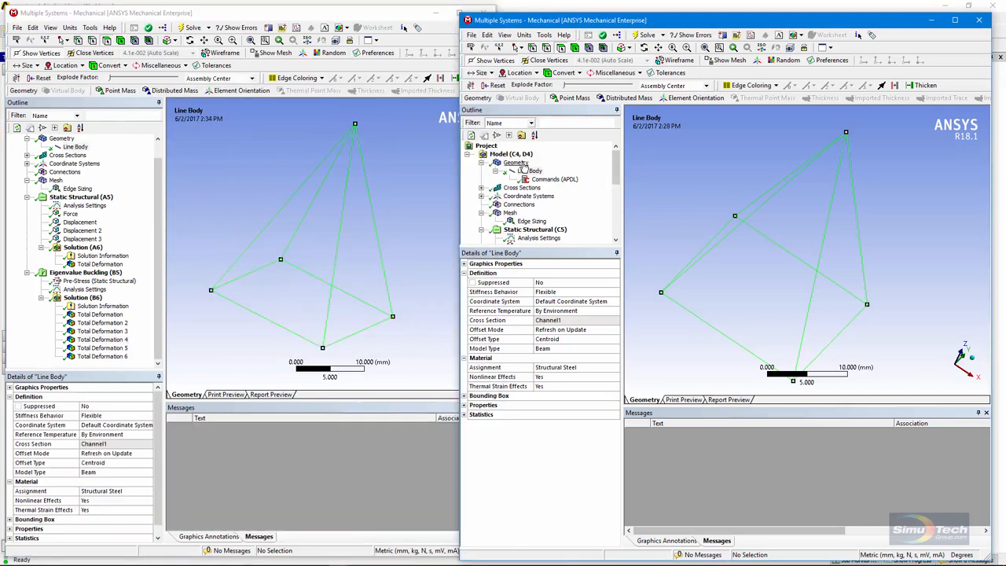
# Step: Show the second model's Line Body APDL commands setting BEAM188 warping-DOF keyopts
pyautogui.click(522, 170)
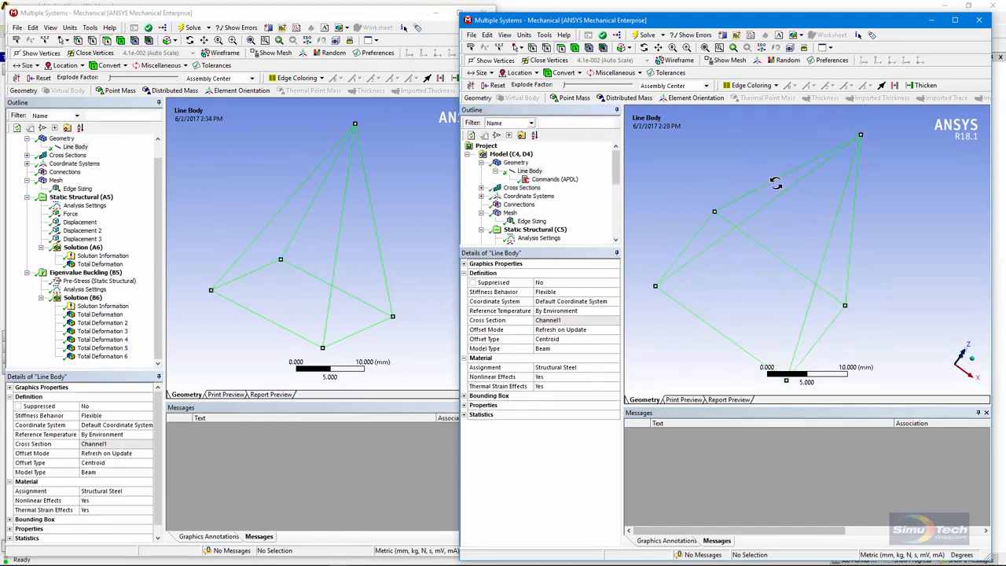
pyautogui.moveTo(606, 214)
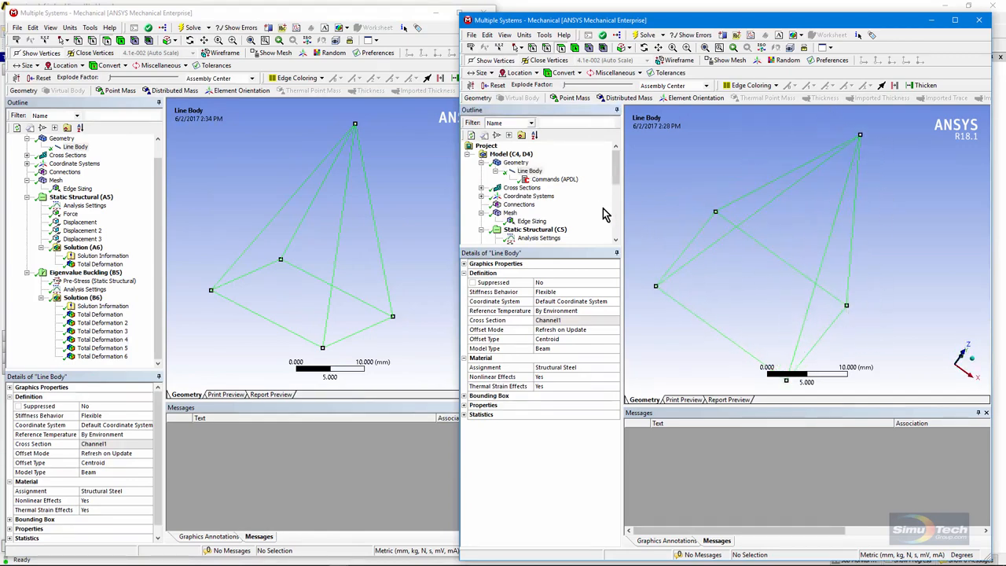
pyautogui.click(544, 179)
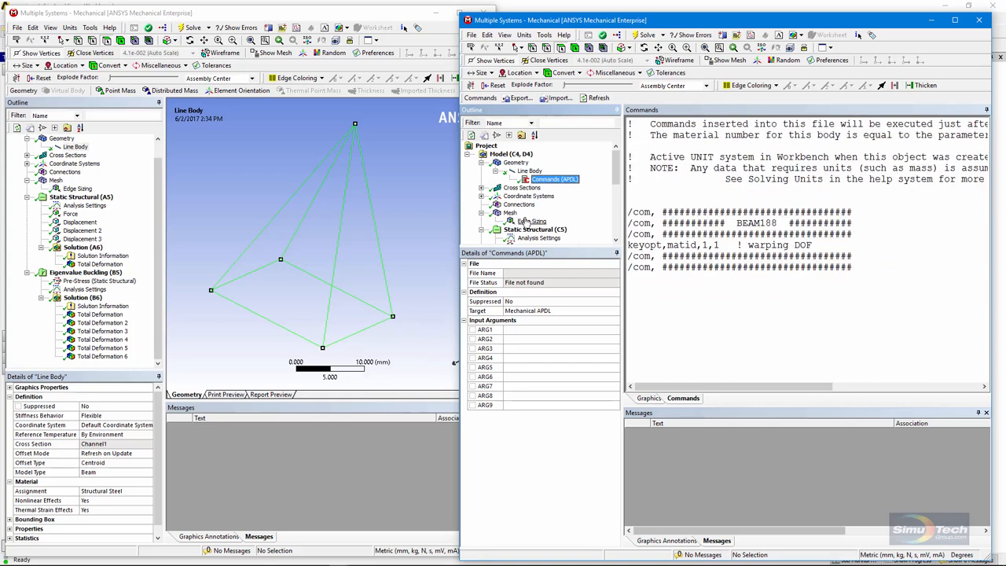
# Step: Display the second model's mesh of C-channel beams forming the pyramid frame
pyautogui.click(511, 213)
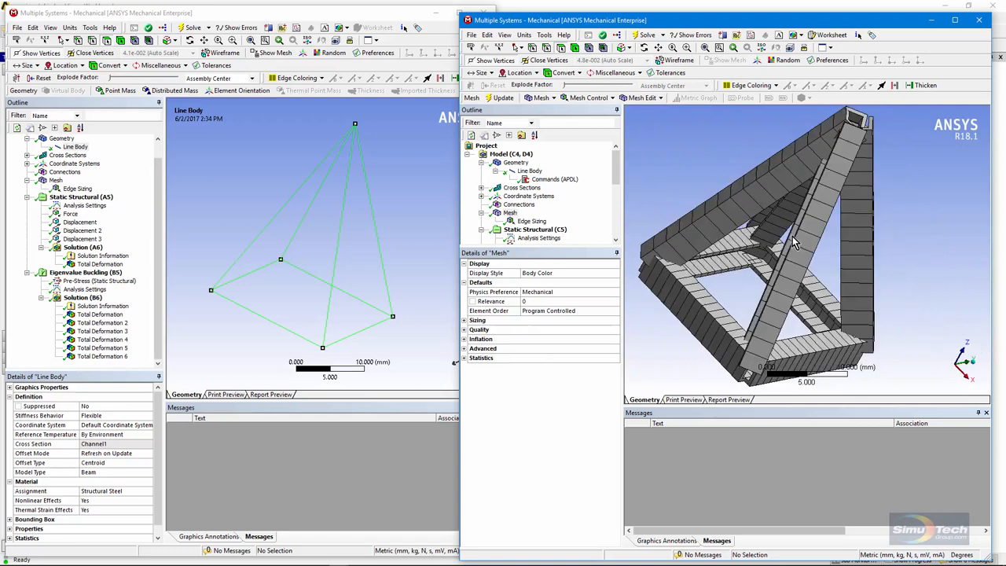
pyautogui.moveTo(627, 193)
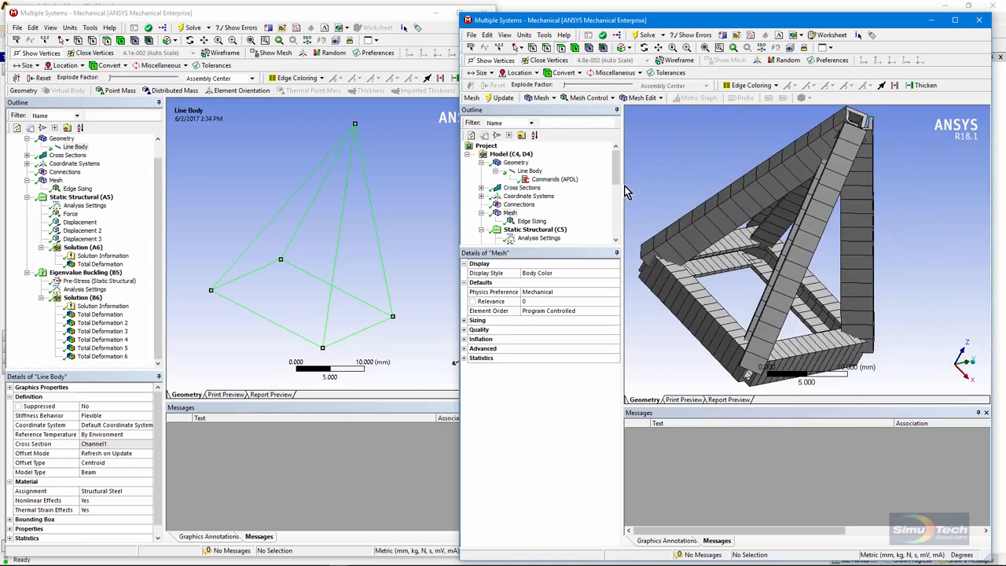
# Step: Check the second model's 100 N force and supports, then show its static total deformation
pyautogui.click(509, 212)
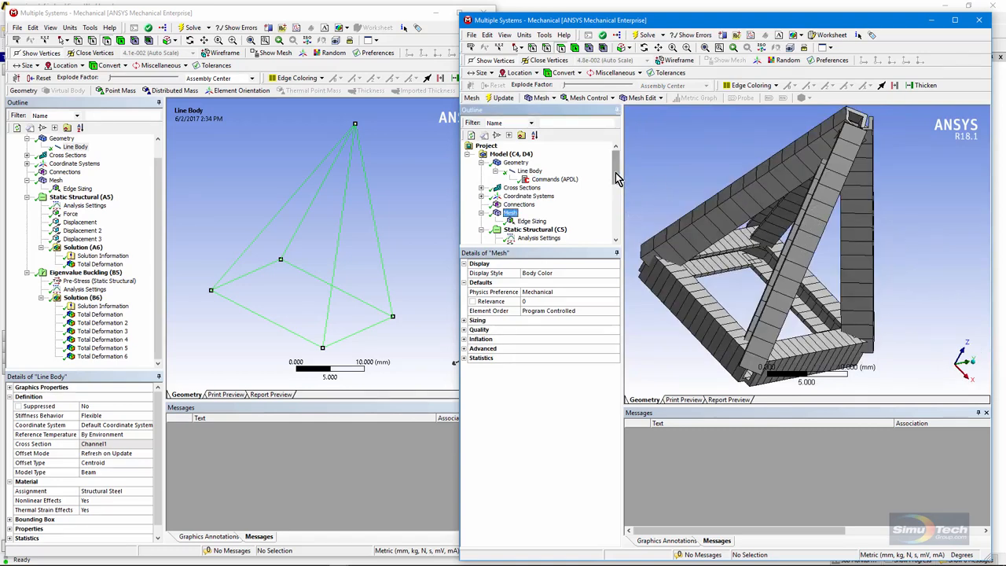
pyautogui.scroll(-3)
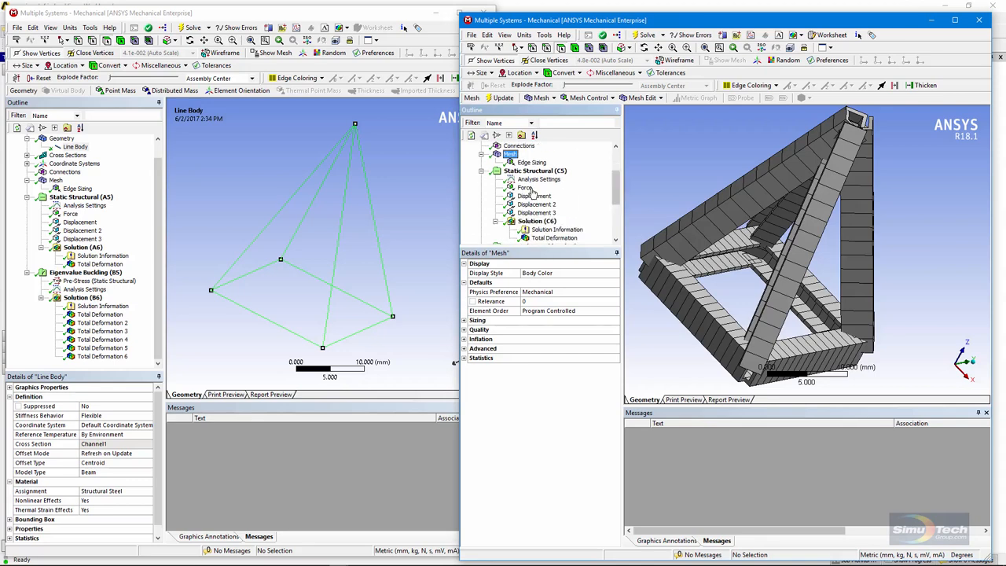
pyautogui.click(524, 187)
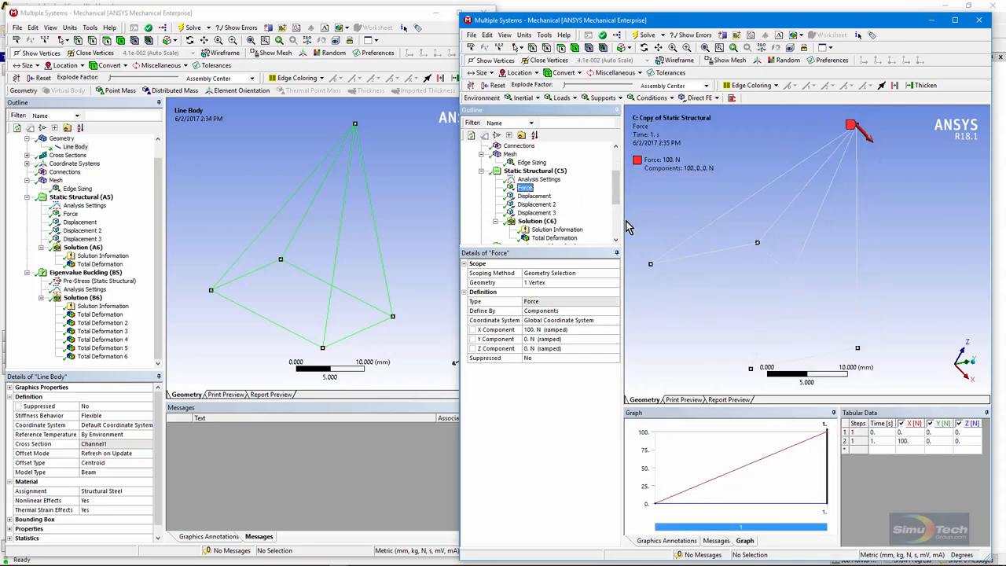
pyautogui.click(535, 170)
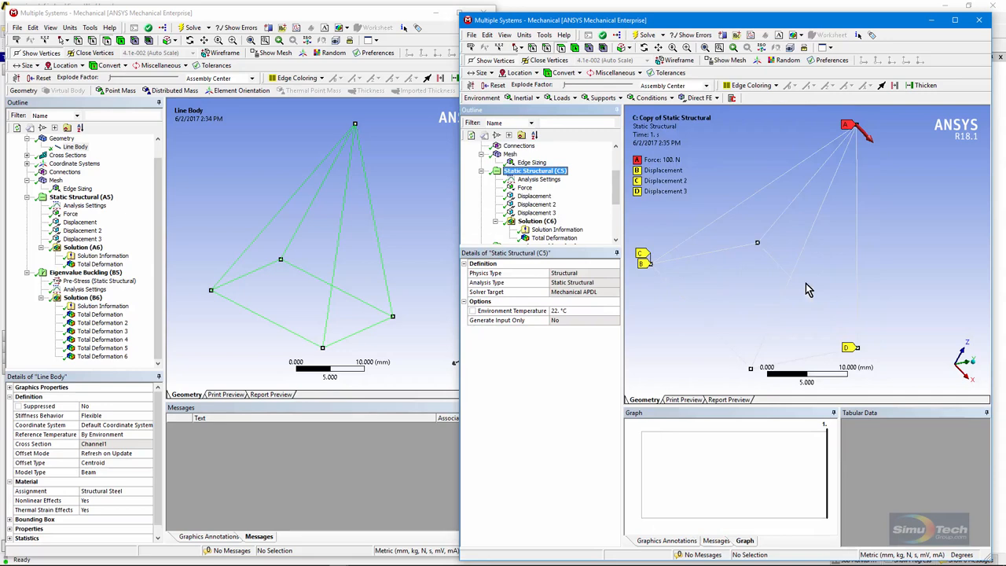
pyautogui.moveTo(556, 202)
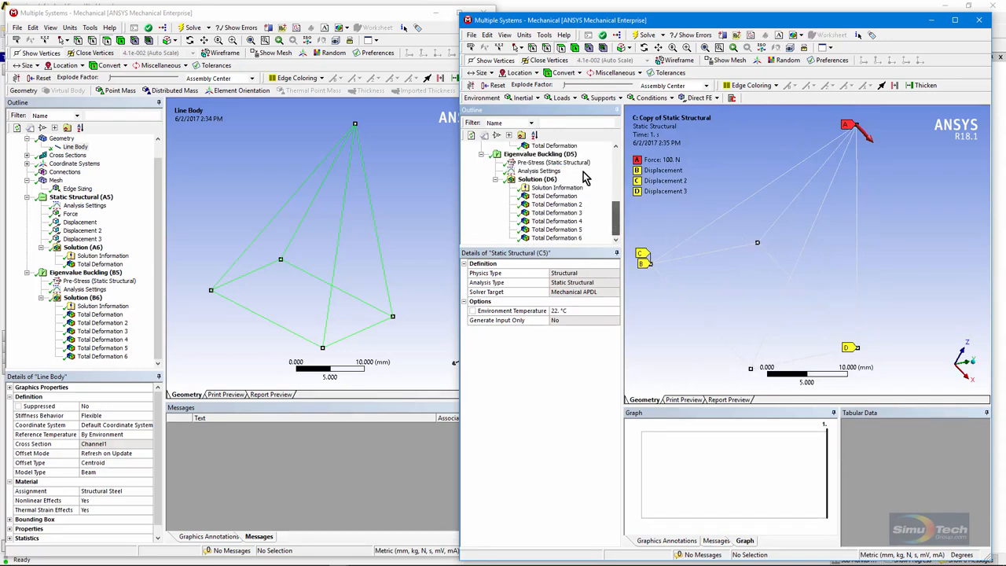
pyautogui.click(554, 145)
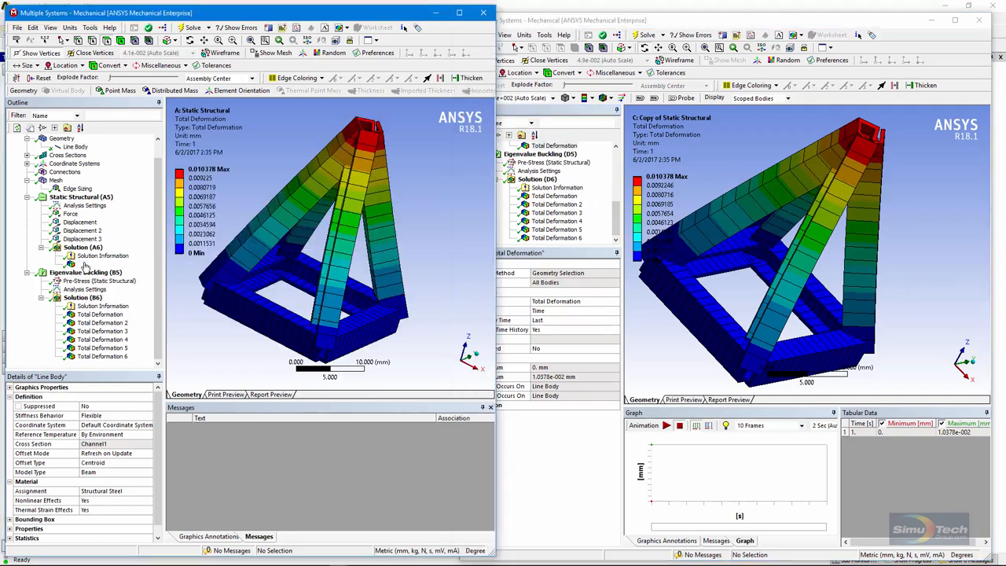
# Step: Show the first model's static Total Deformation details, peaking at 0.010378 mm
pyautogui.click(100, 263)
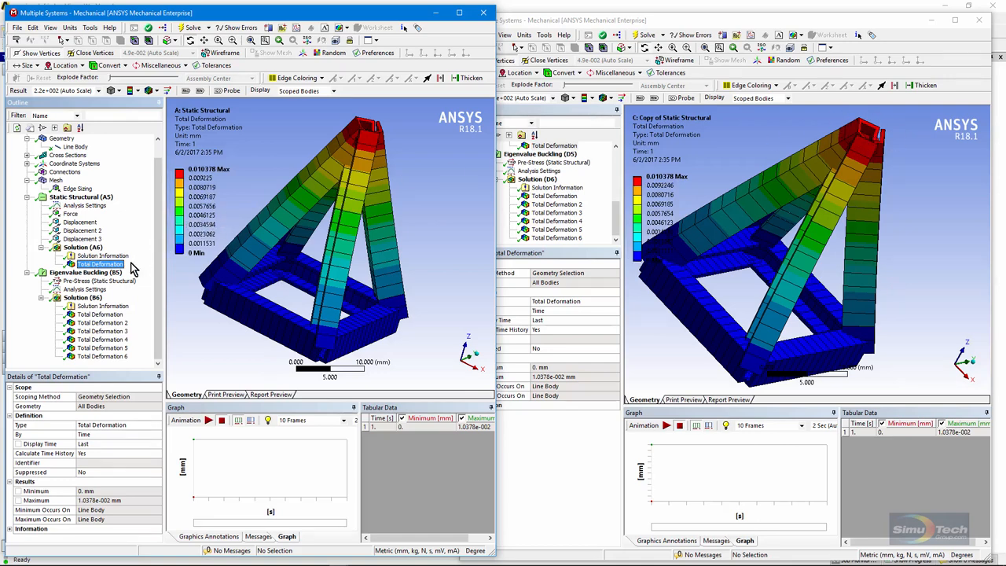
pyautogui.click(82, 297)
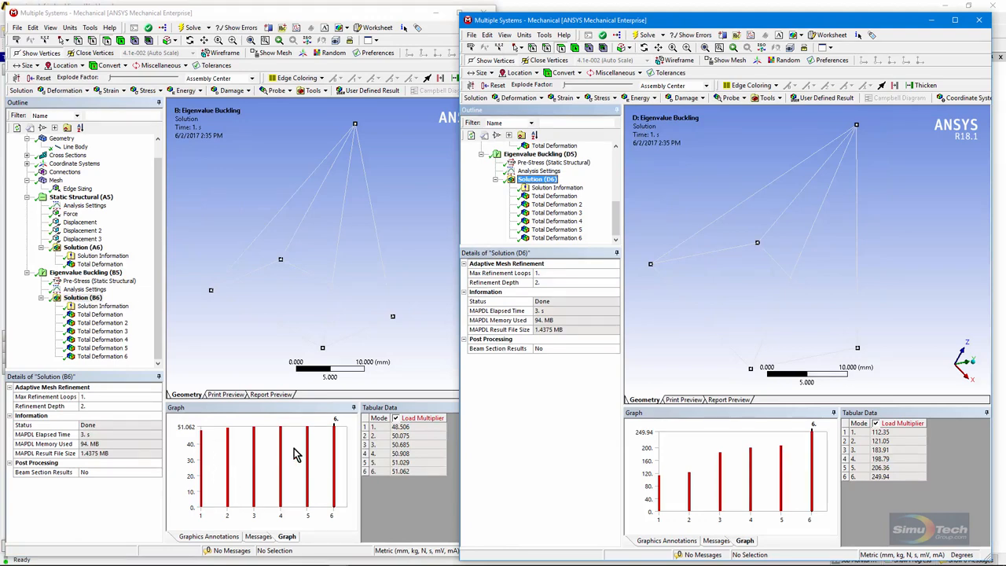
pyautogui.moveTo(918, 426)
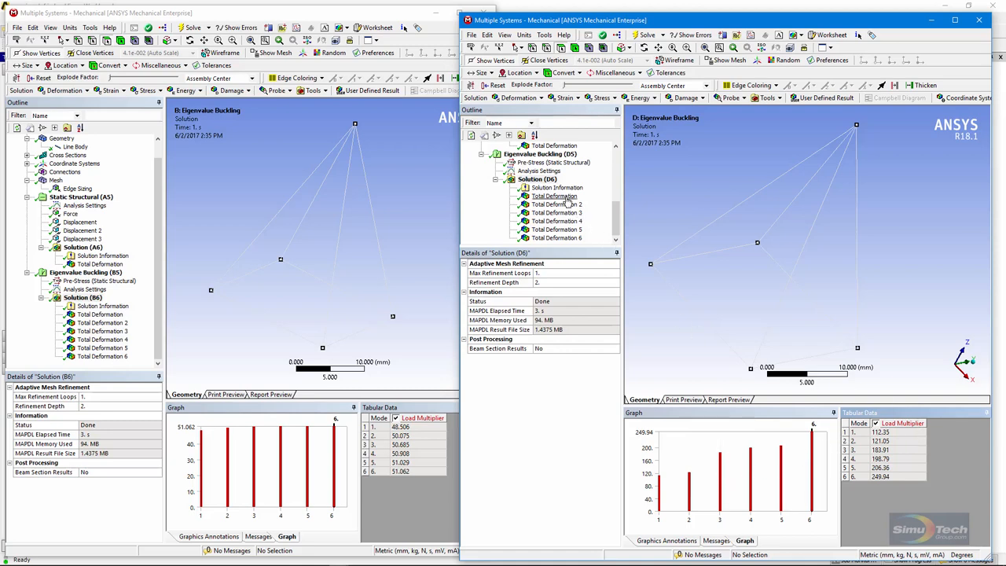
# Step: Show the warping model's first buckling mode: load multiplier 112.35, maximum deformation 1.5459
pyautogui.click(551, 196)
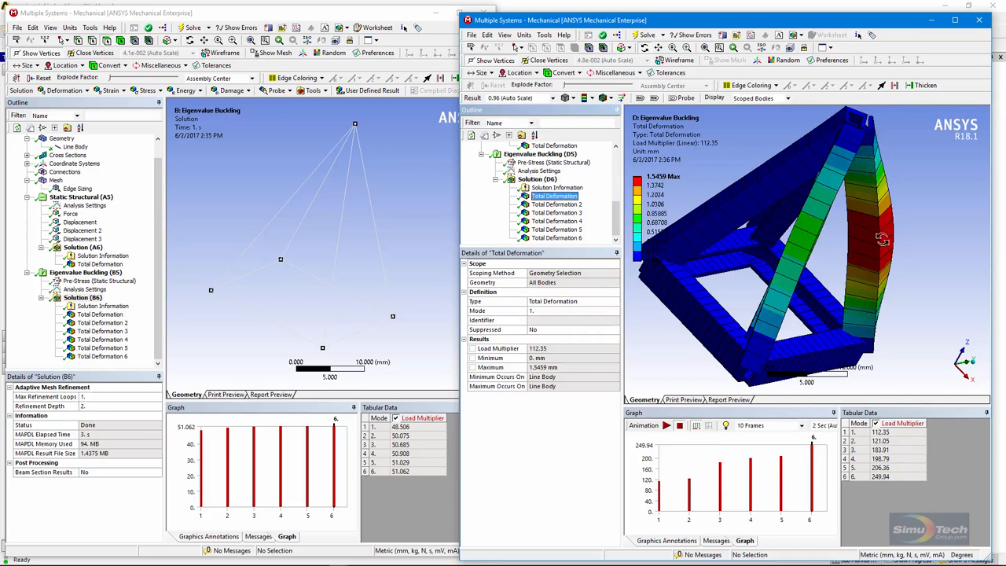
pyautogui.moveTo(489, 228)
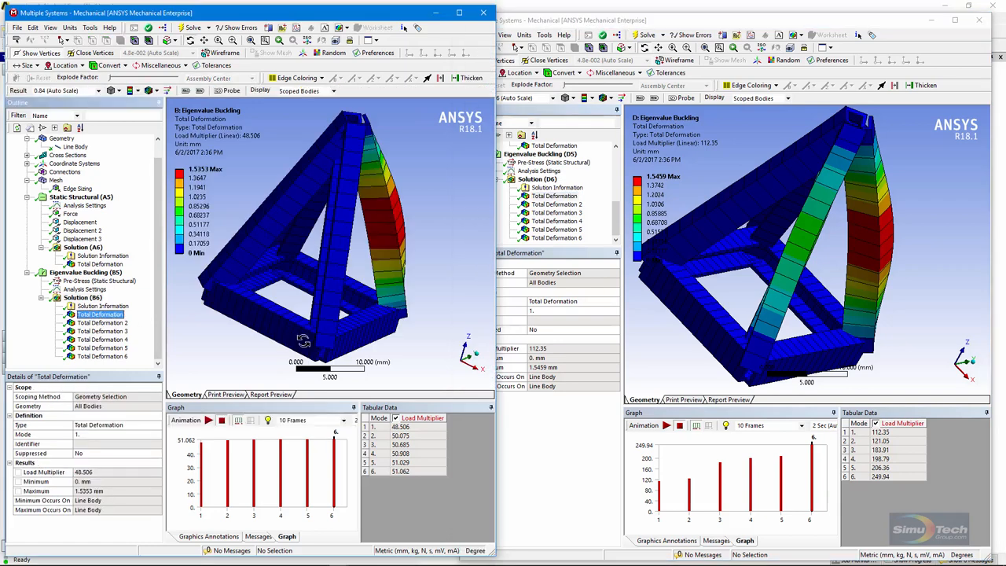
pyautogui.moveTo(401, 272)
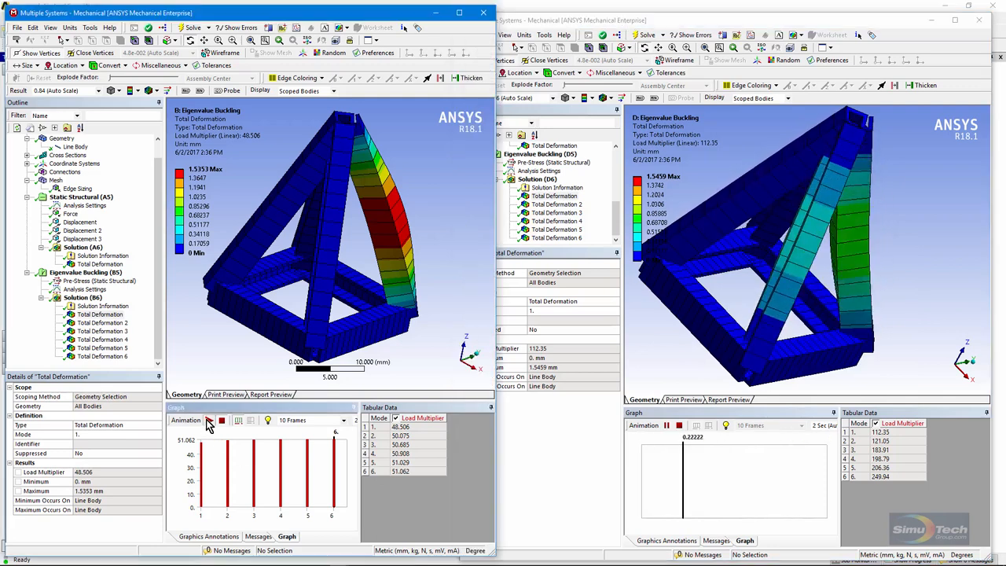
pyautogui.click(209, 420)
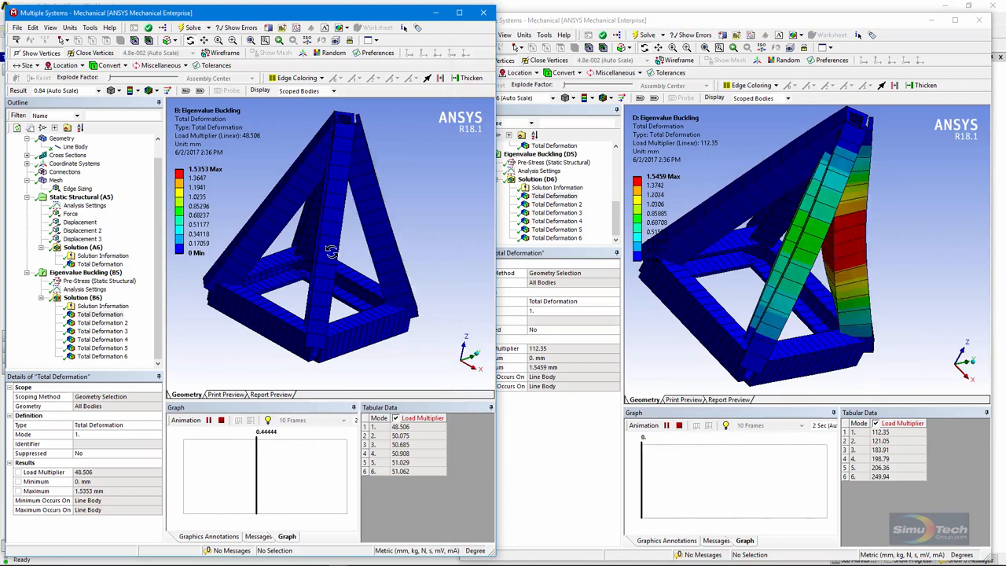
pyautogui.click(221, 420)
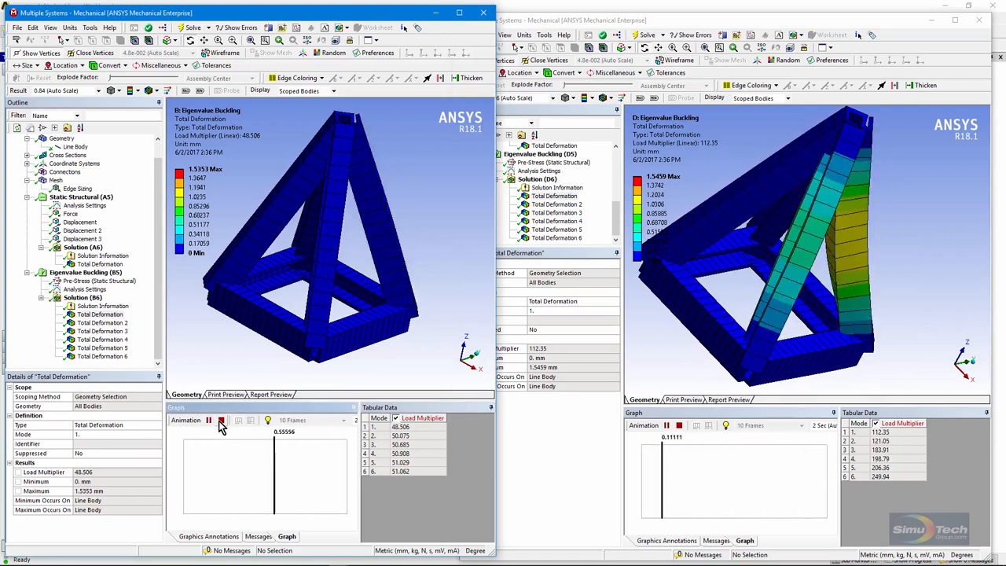
pyautogui.click(209, 420)
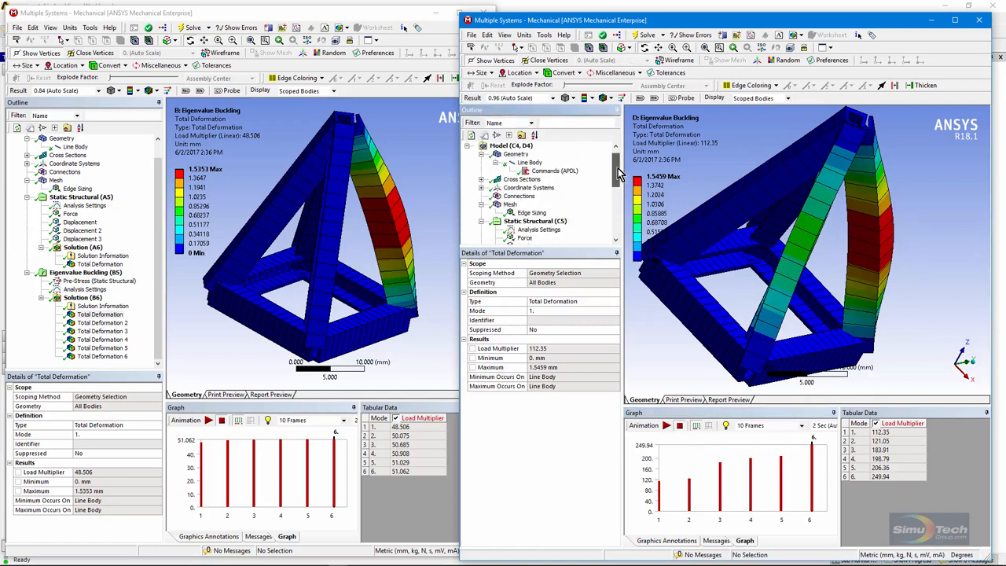
pyautogui.click(552, 180)
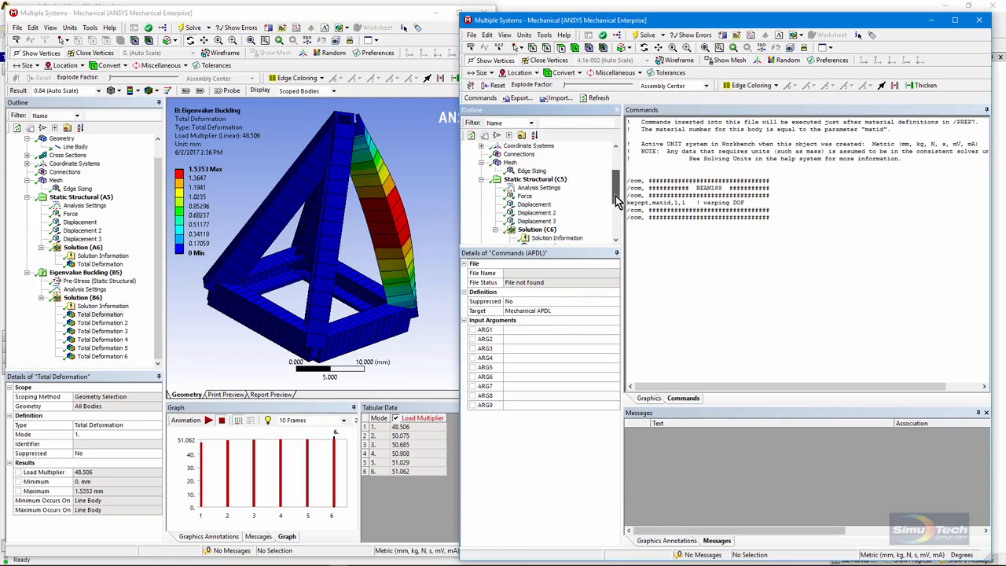
pyautogui.click(555, 204)
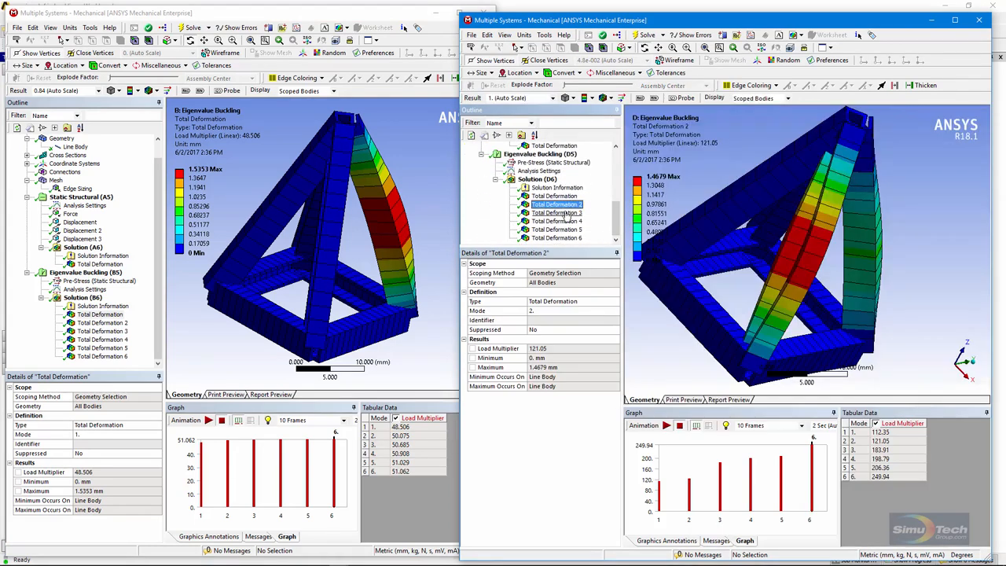
pyautogui.click(555, 221)
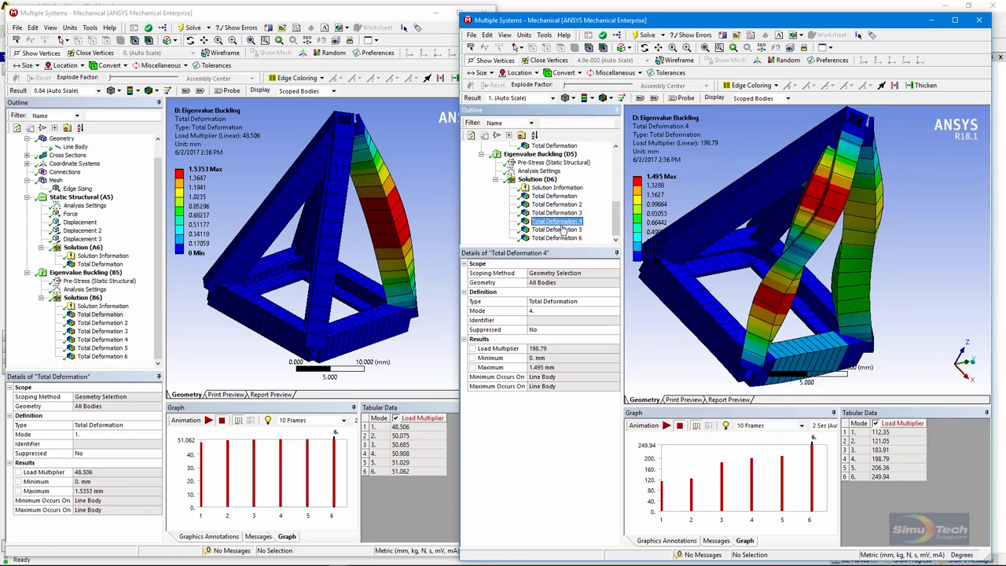
pyautogui.click(552, 237)
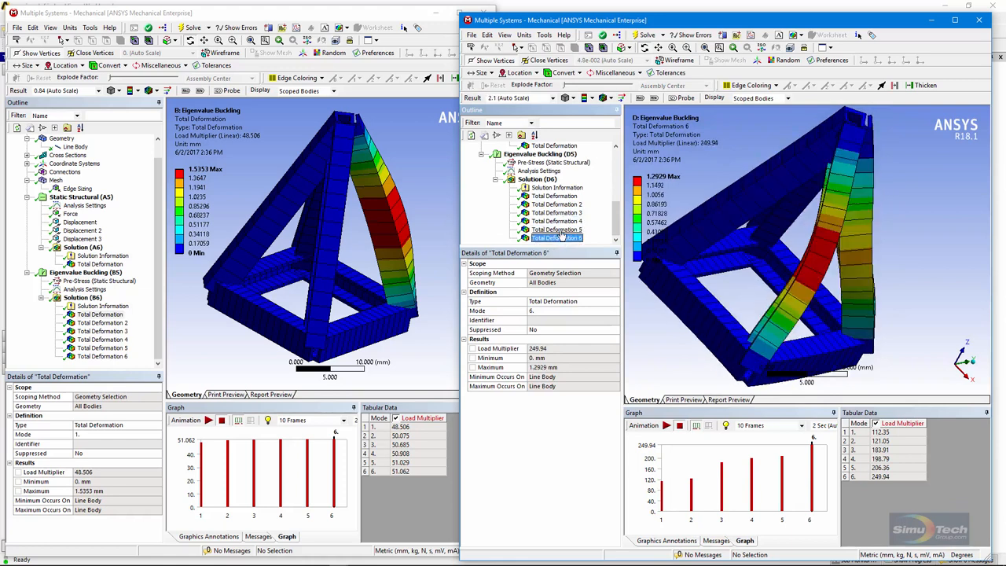
pyautogui.click(554, 221)
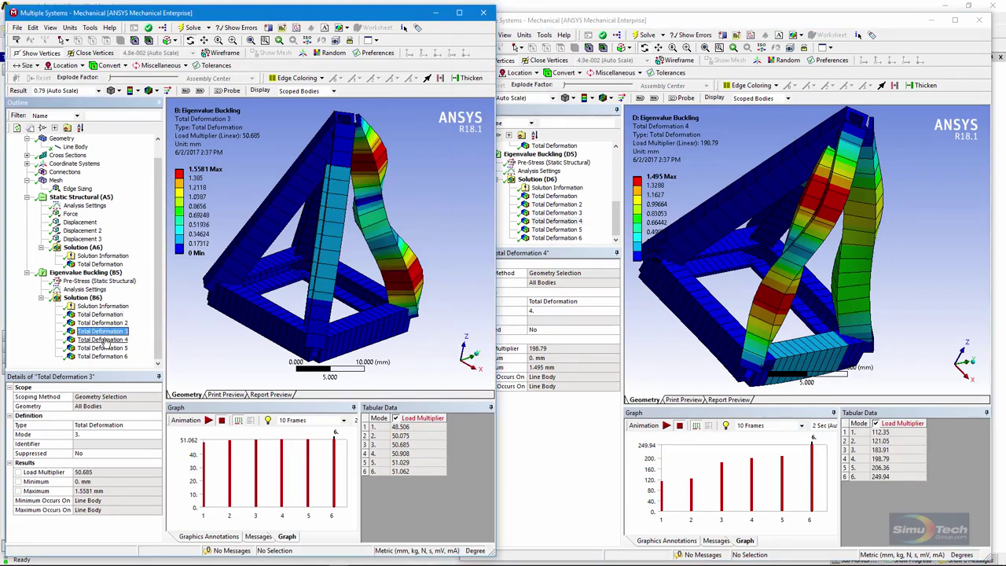
pyautogui.click(97, 347)
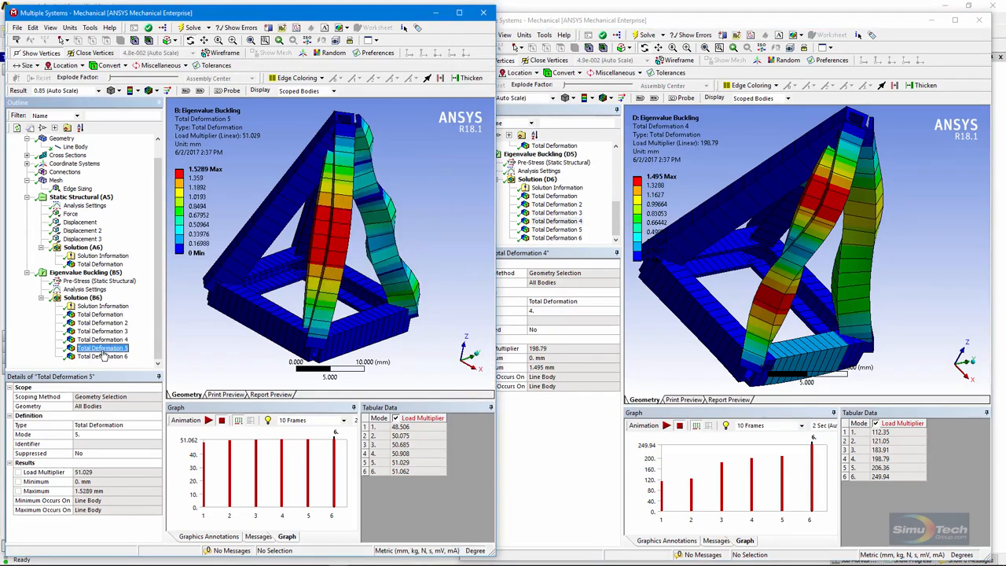
pyautogui.click(95, 323)
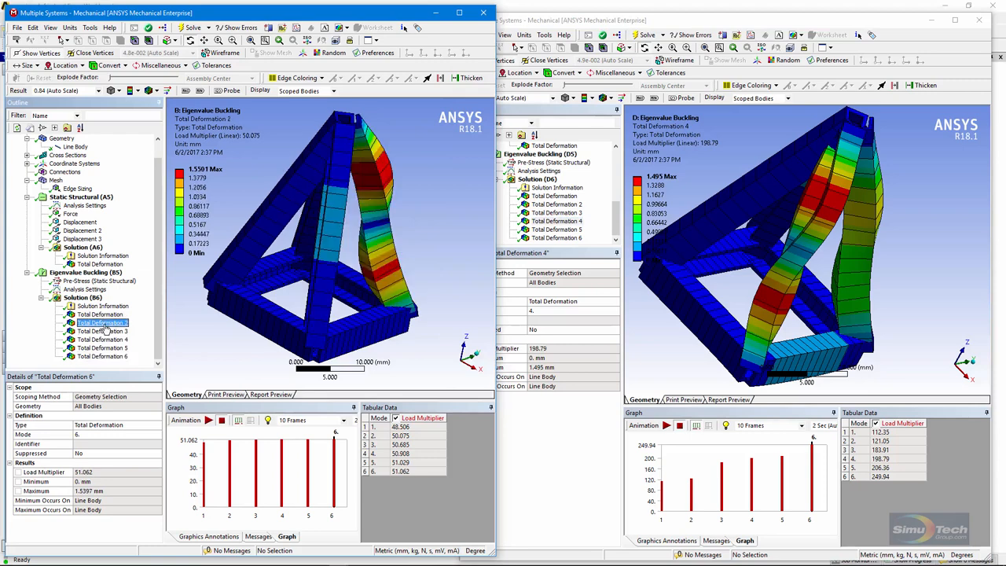
pyautogui.click(99, 314)
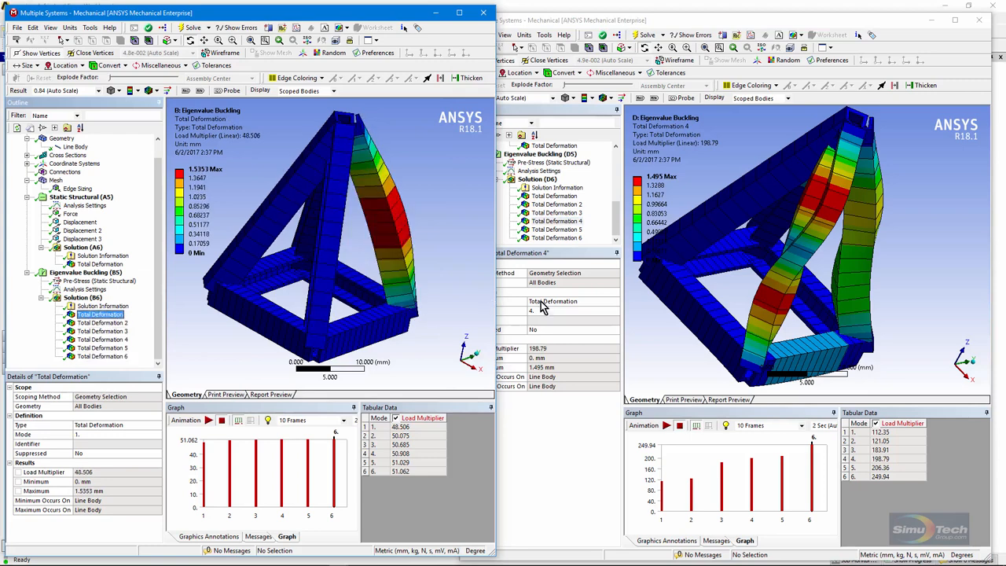
pyautogui.click(537, 180)
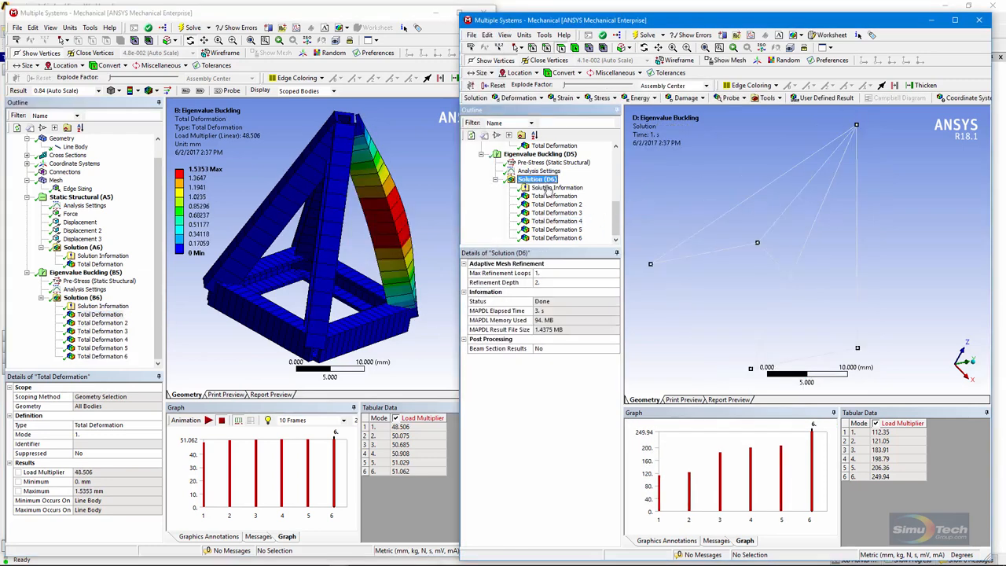
# Step: Orbit the warping model's meshed beam pyramid, then redisplay its first buckling mode
pyautogui.click(555, 195)
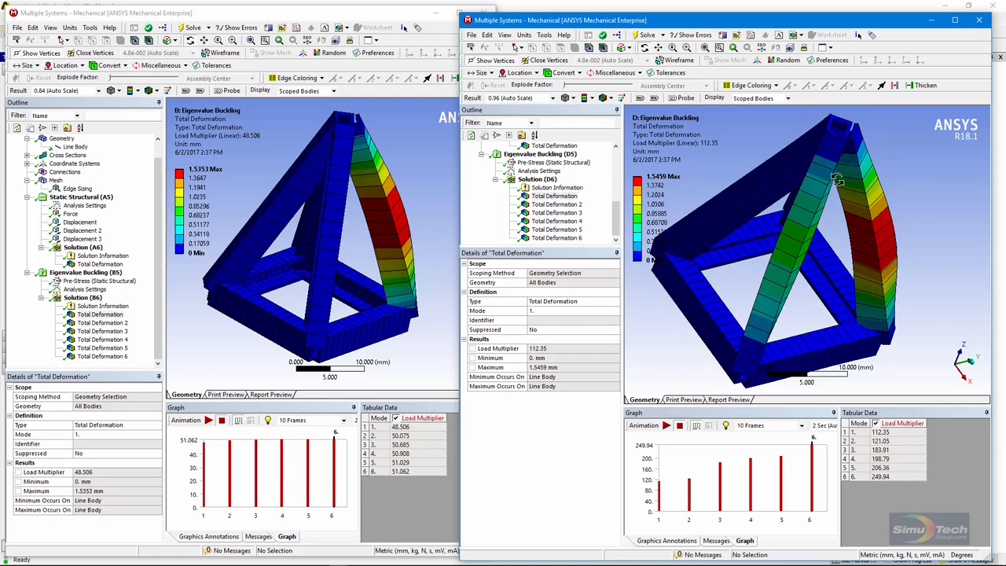
pyautogui.scroll(-3)
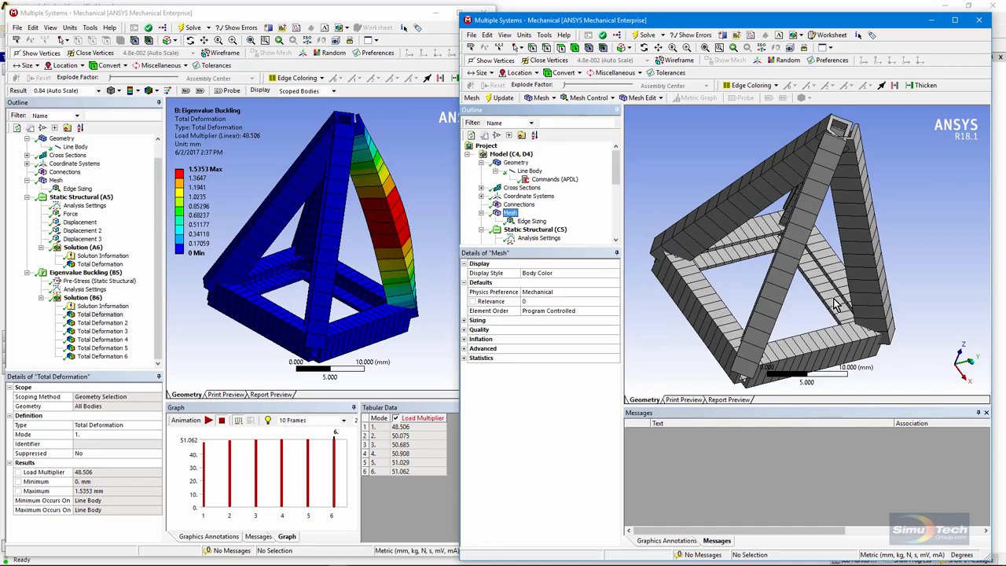
pyautogui.moveTo(826, 252); pyautogui.dragTo(865, 291)
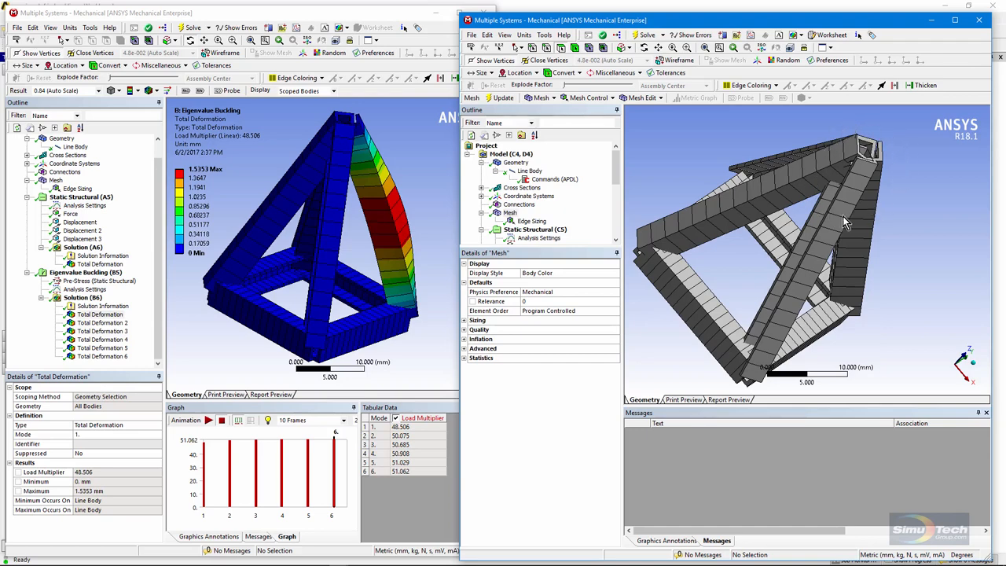
pyautogui.moveTo(853, 222)
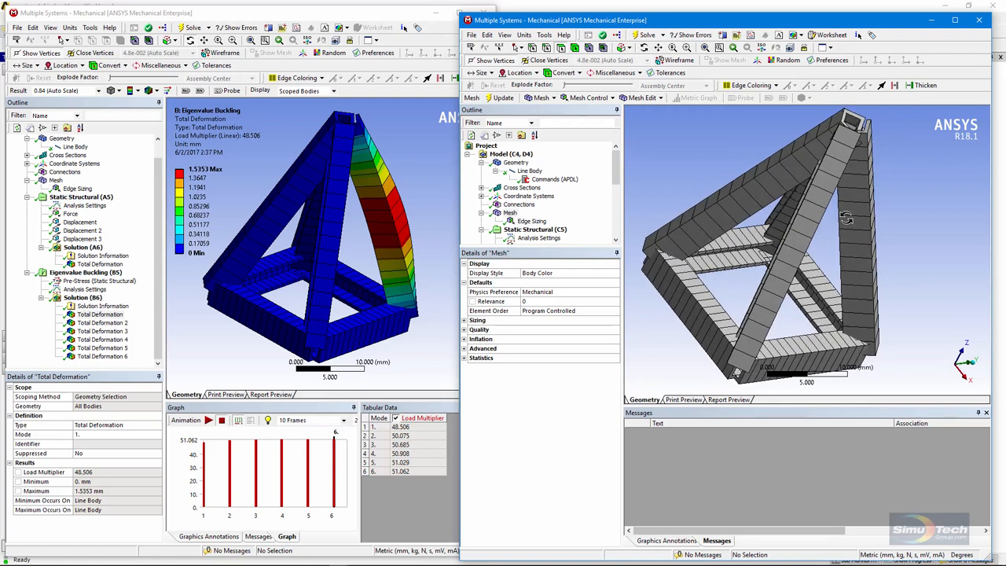
pyautogui.scroll(-3)
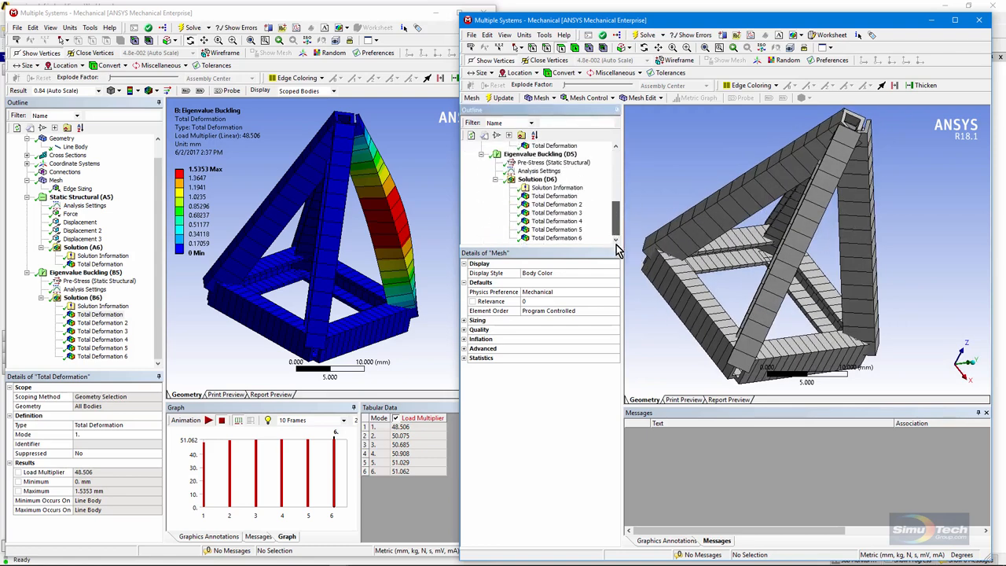
pyautogui.click(552, 196)
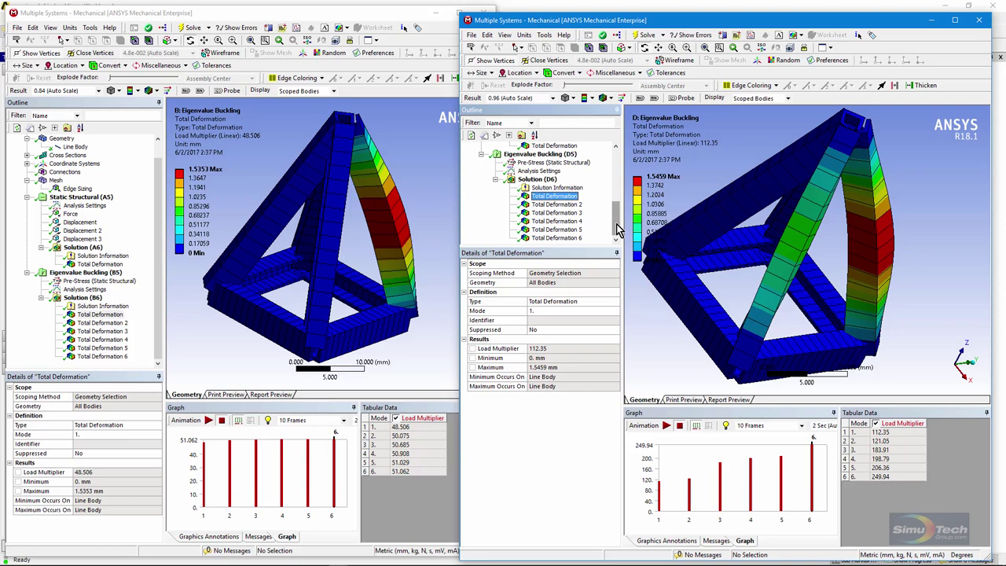
pyautogui.moveTo(776, 288)
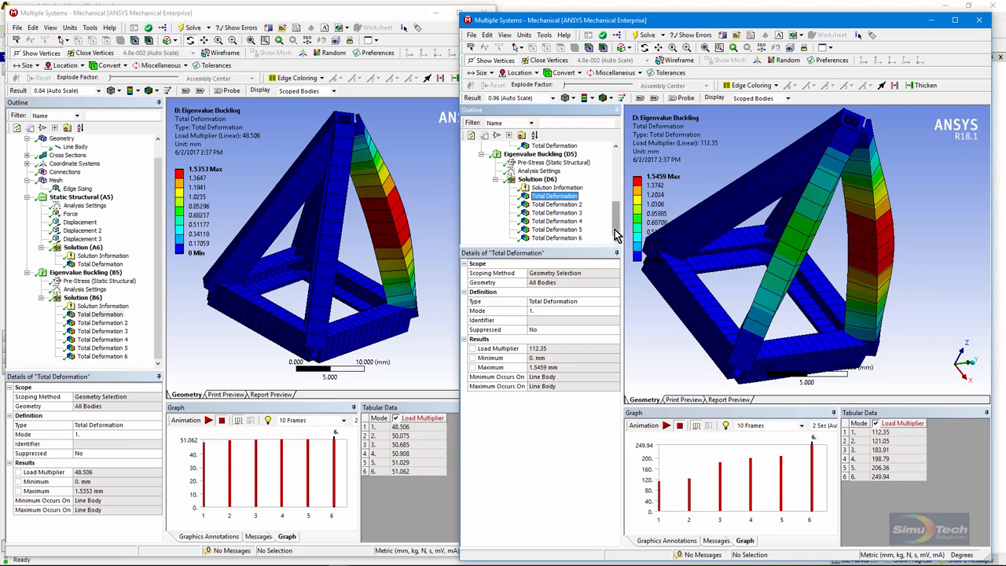
pyautogui.click(555, 180)
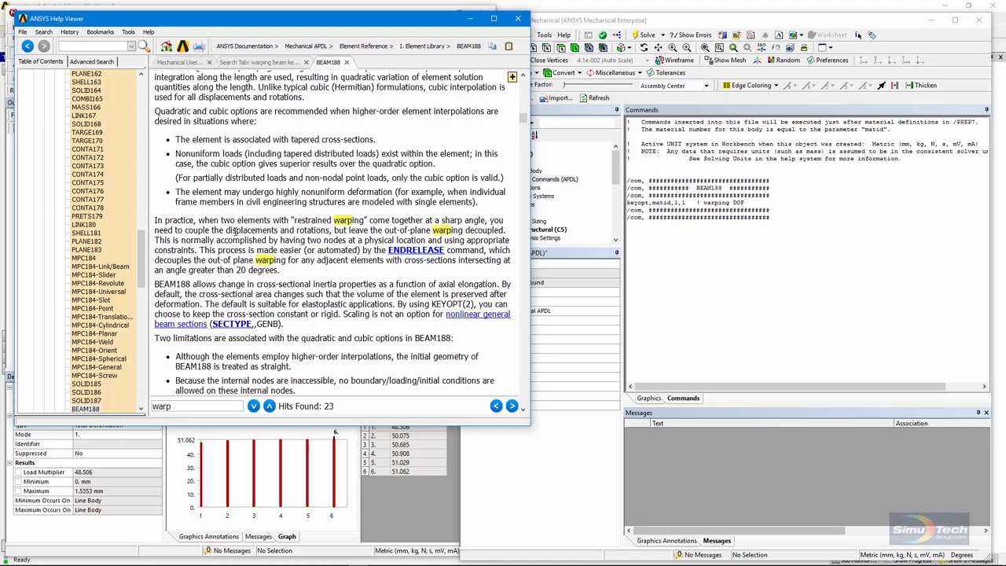
pyautogui.moveTo(512, 236)
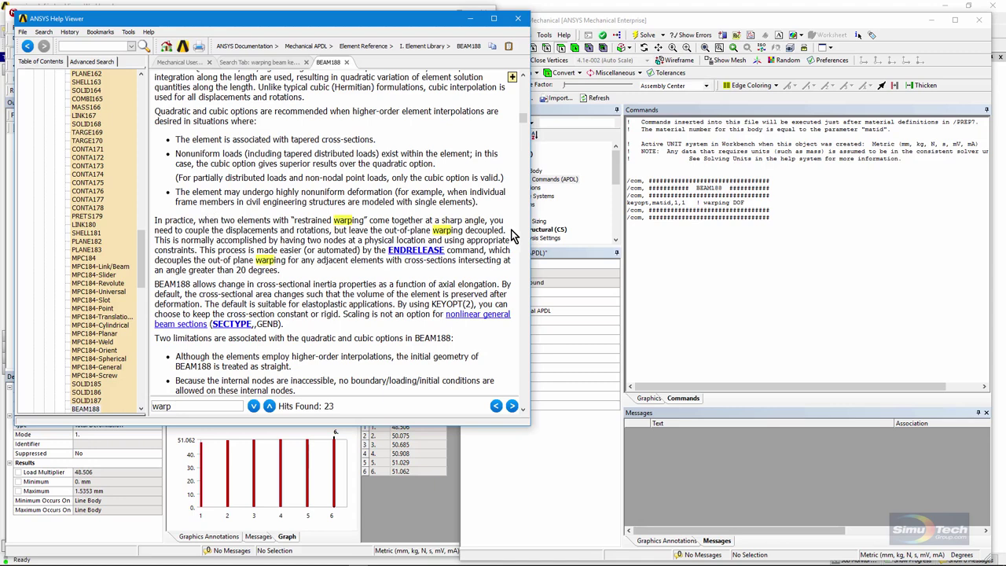
# Step: Read the Help Viewer's BEAM188 passage on restrained warping and the ENDRELEASE command
pyautogui.moveTo(218, 229); pyautogui.dragTo(507, 229)
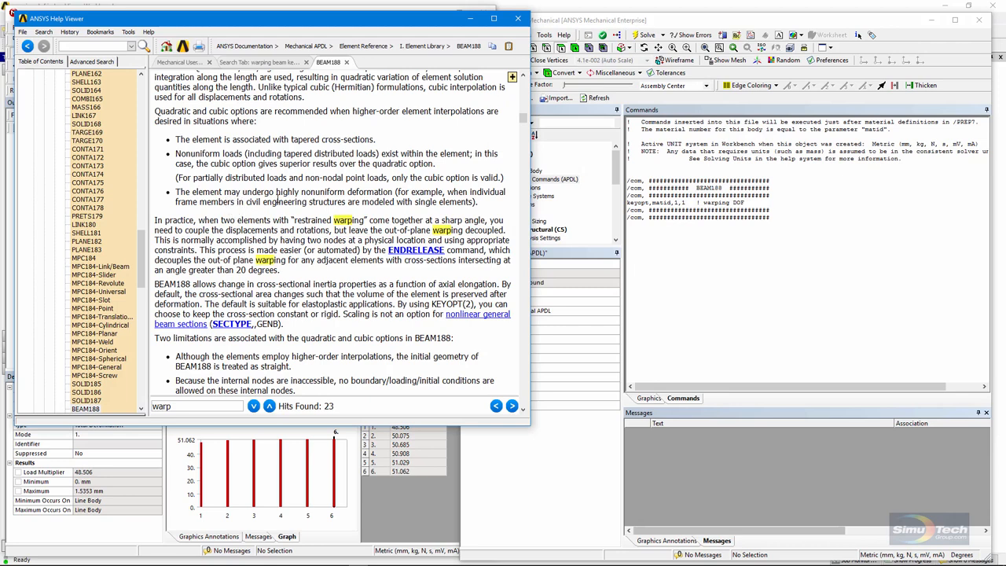
pyautogui.moveTo(302, 283)
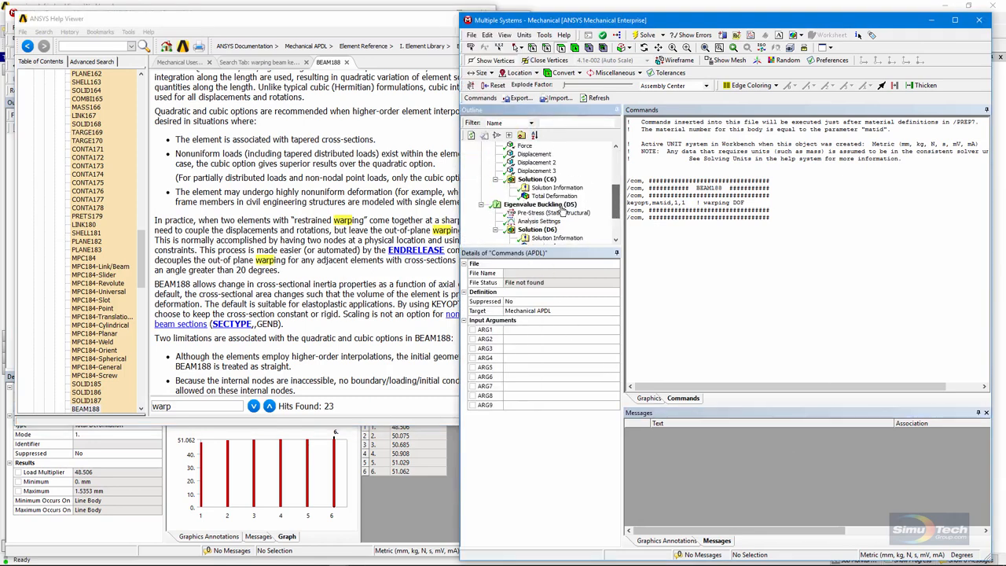
# Step: Insert an Axial Force beam result under Solution (C6) and evaluate it (−82.478 to 82.654 N)
pyautogui.click(551, 196)
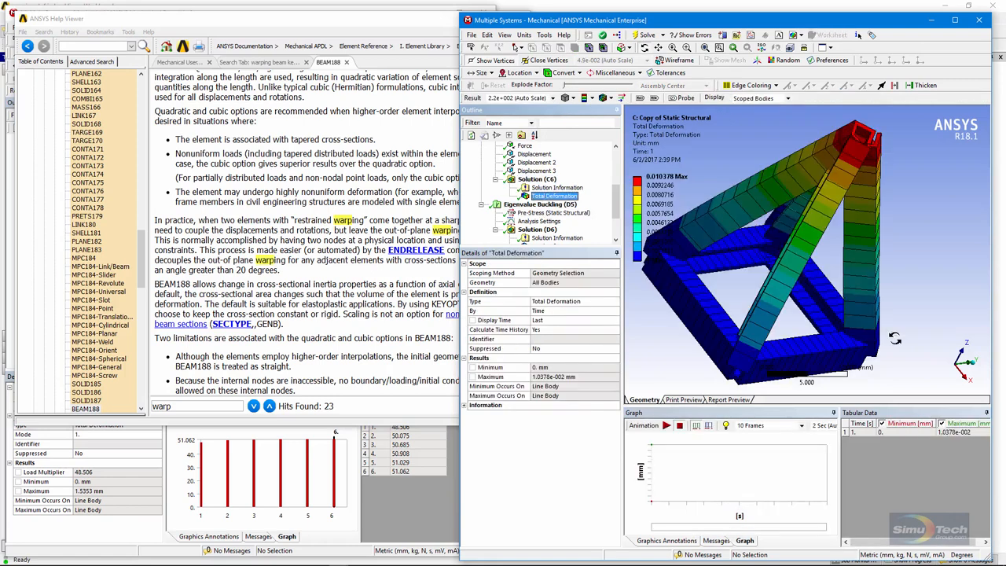
pyautogui.click(534, 179)
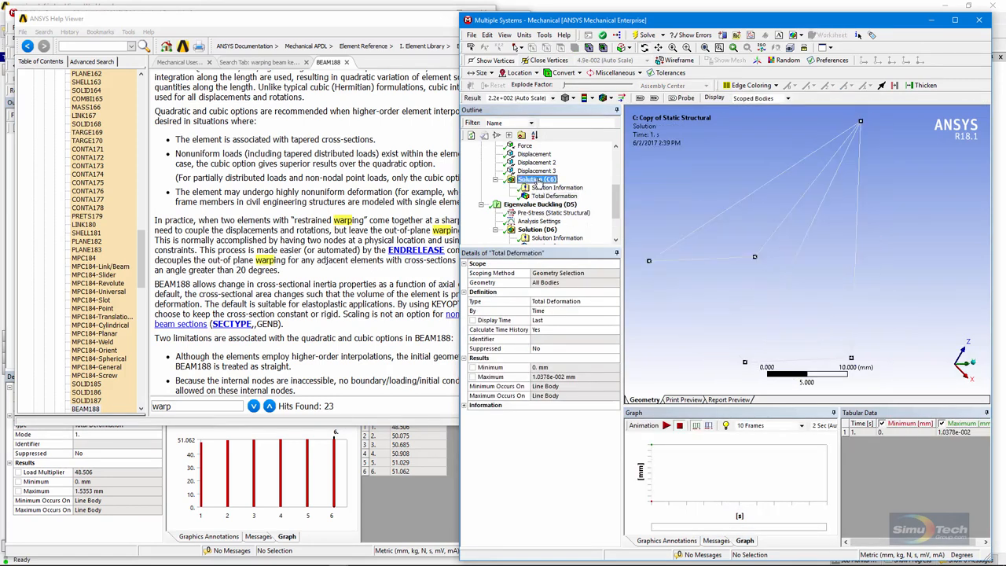
pyautogui.rightClick(532, 179)
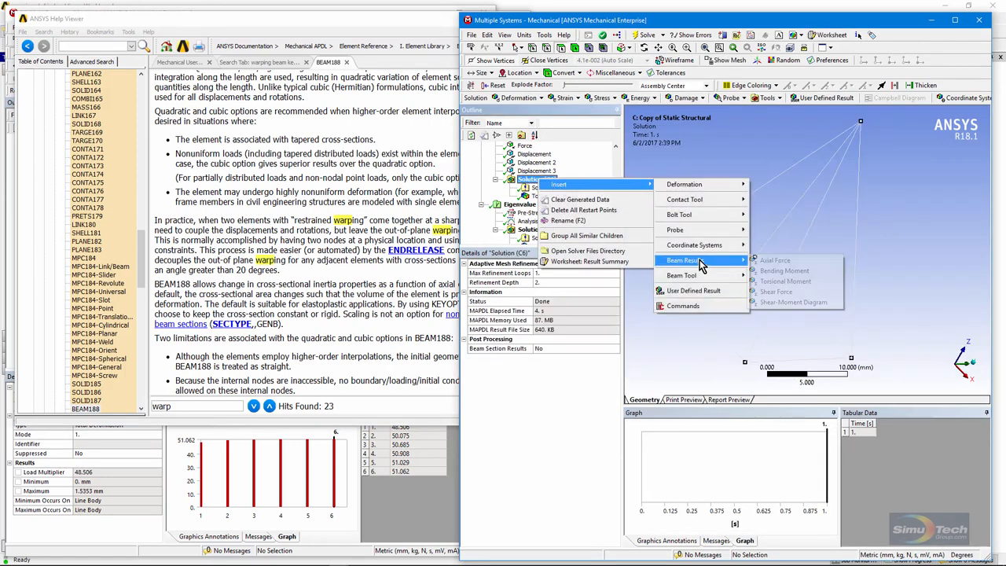
pyautogui.click(775, 260)
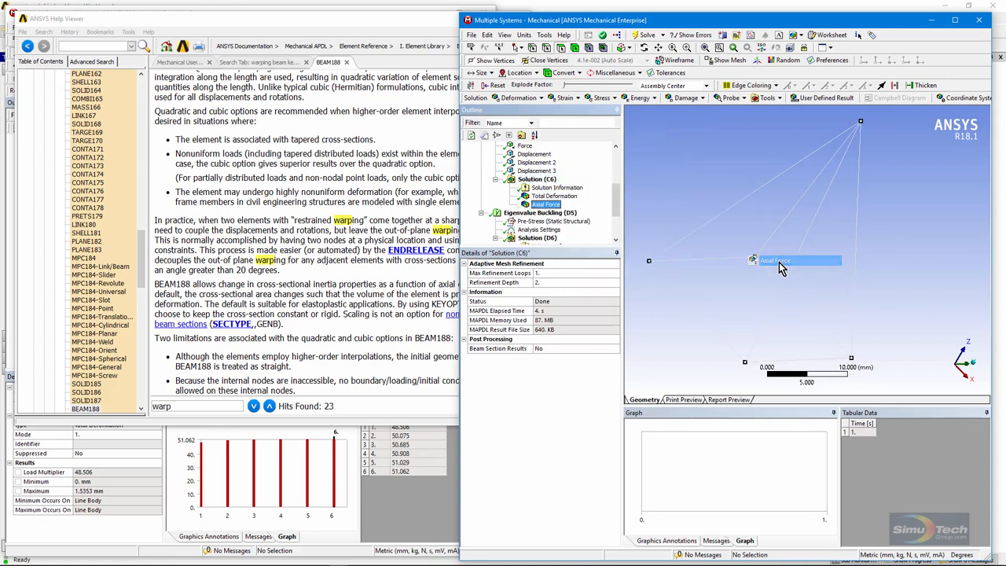
pyautogui.rightClick(541, 204)
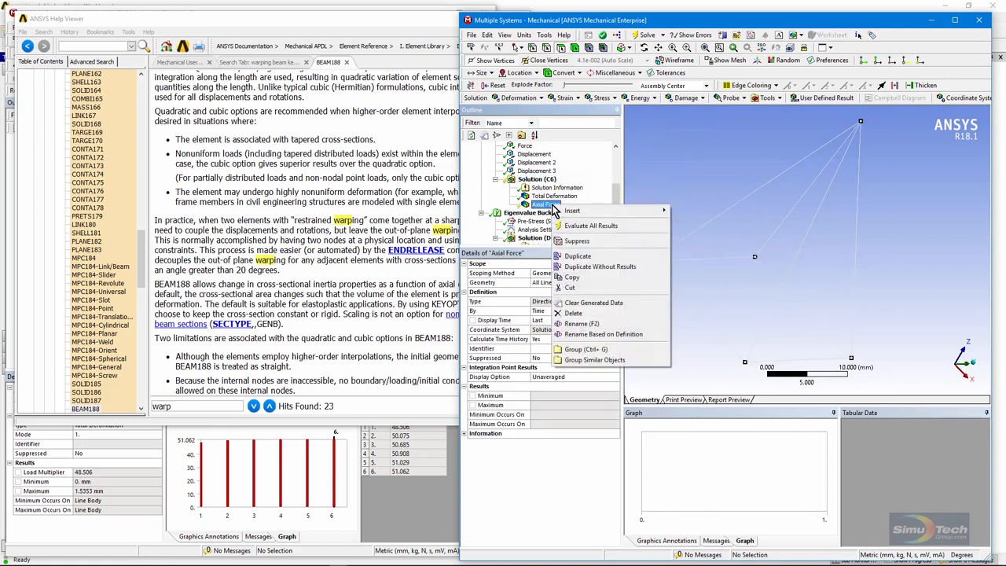
pyautogui.click(582, 226)
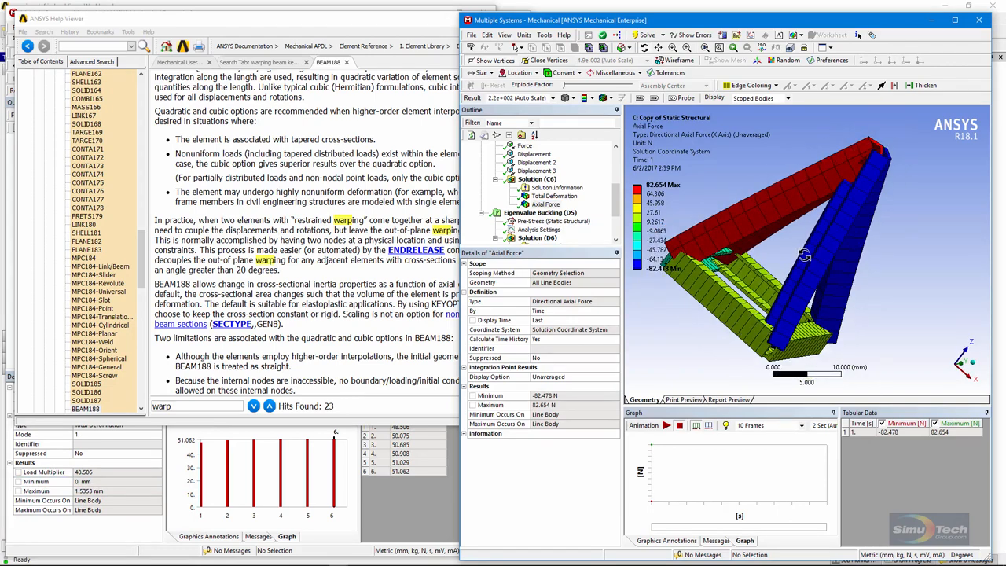
pyautogui.moveTo(802, 255); pyautogui.dragTo(778, 260)
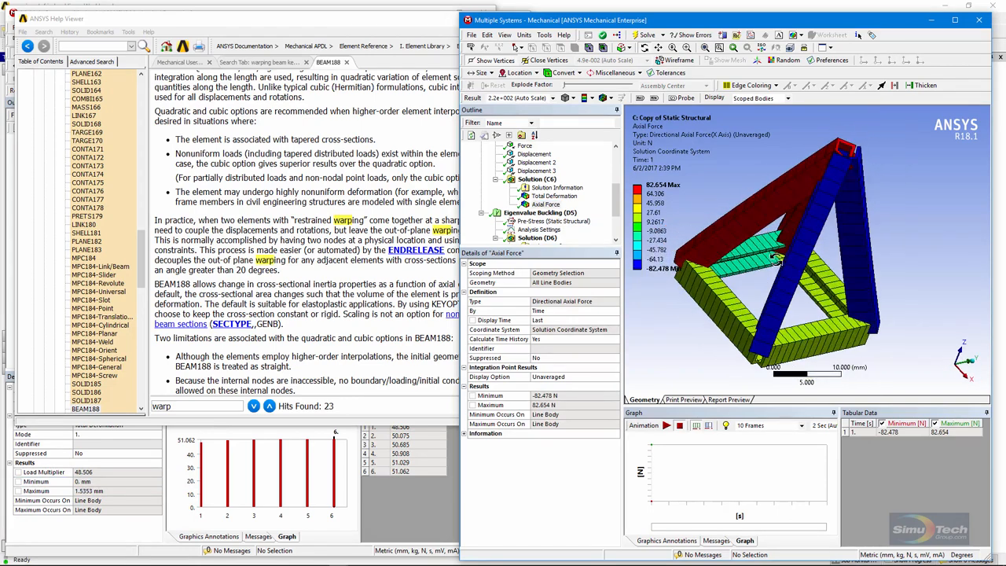
pyautogui.moveTo(778, 260); pyautogui.dragTo(802, 260)
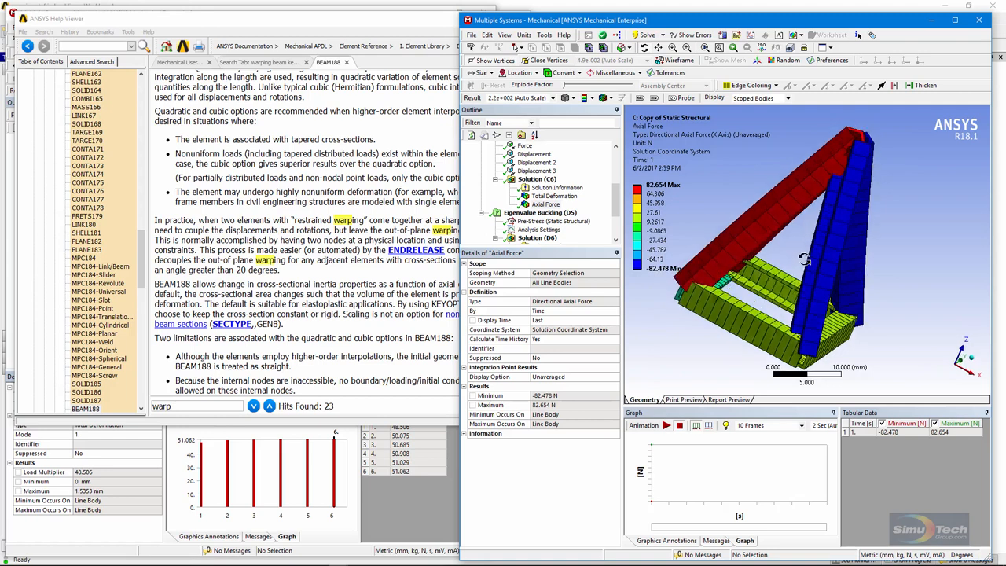
pyautogui.moveTo(802, 251); pyautogui.dragTo(798, 346)
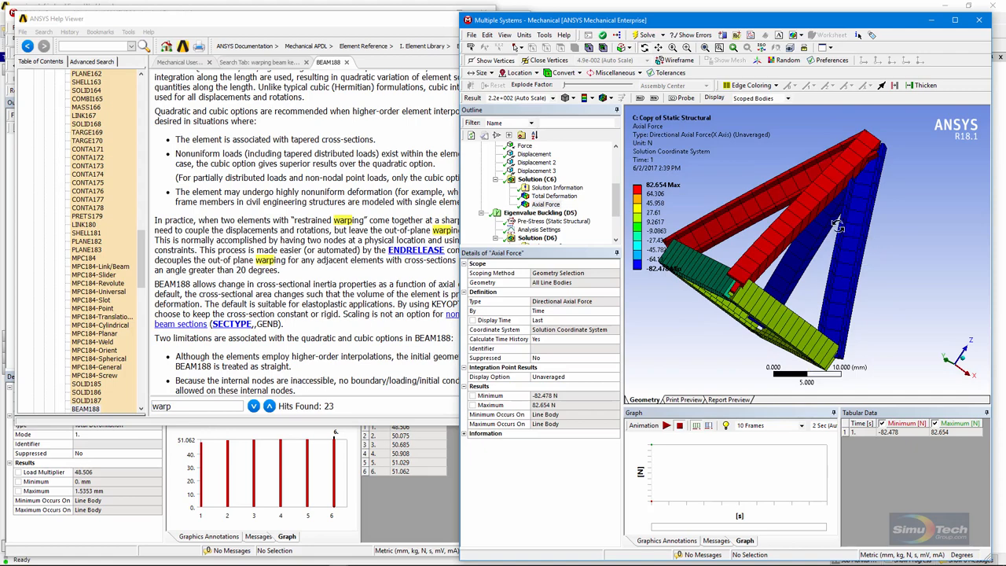
pyautogui.moveTo(838, 228); pyautogui.dragTo(779, 275)
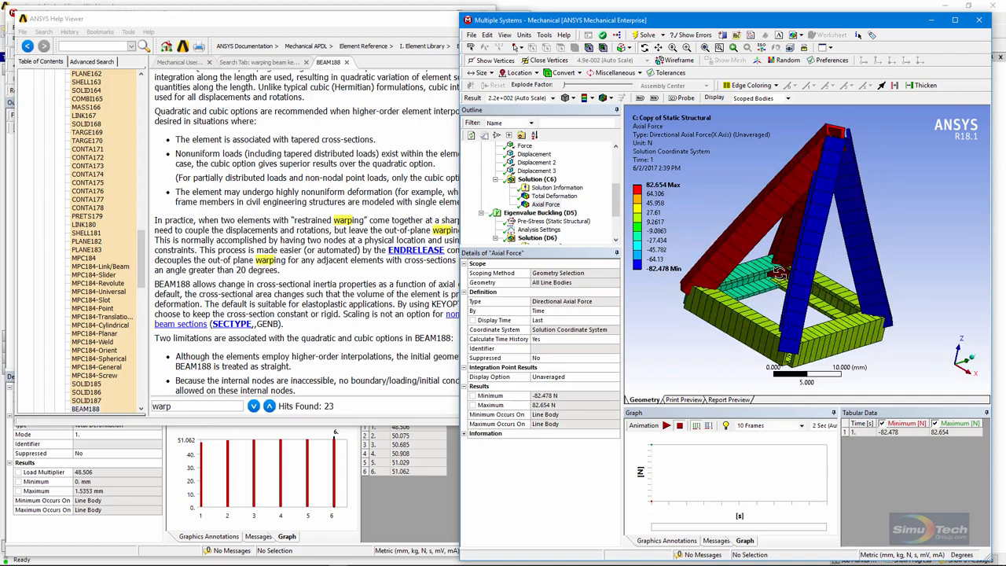
pyautogui.moveTo(786, 275); pyautogui.dragTo(833, 283)
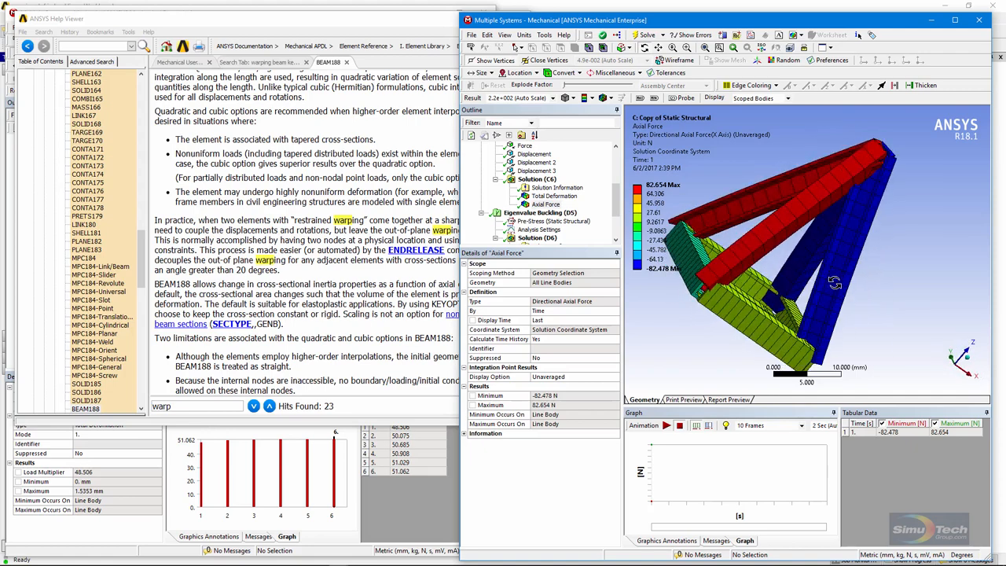